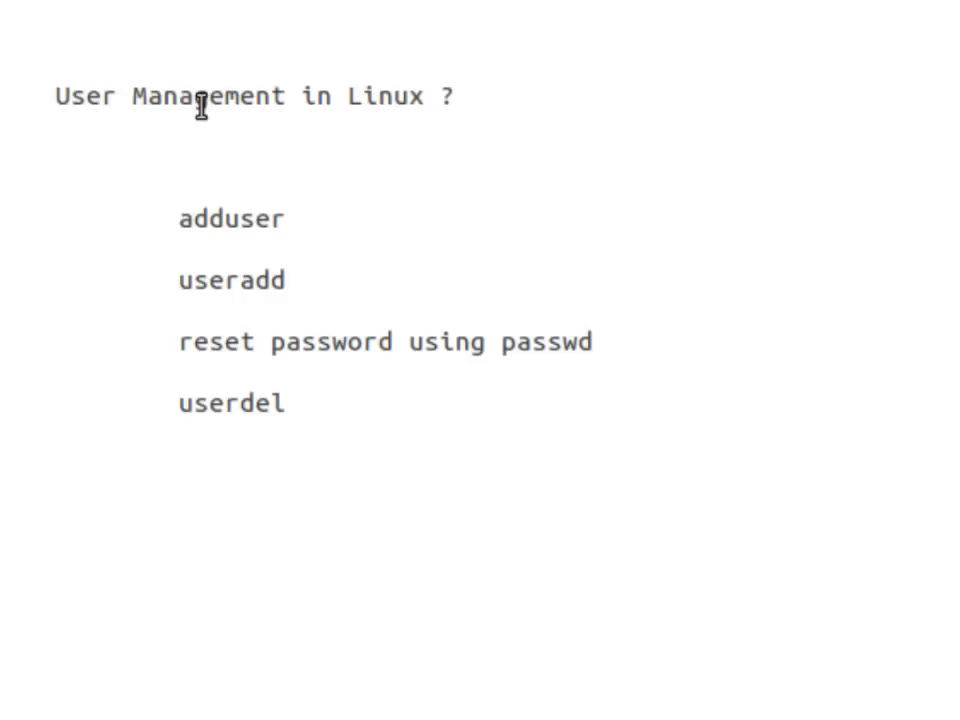
{"action": "mouse_move", "coordinate": [367, 168]}
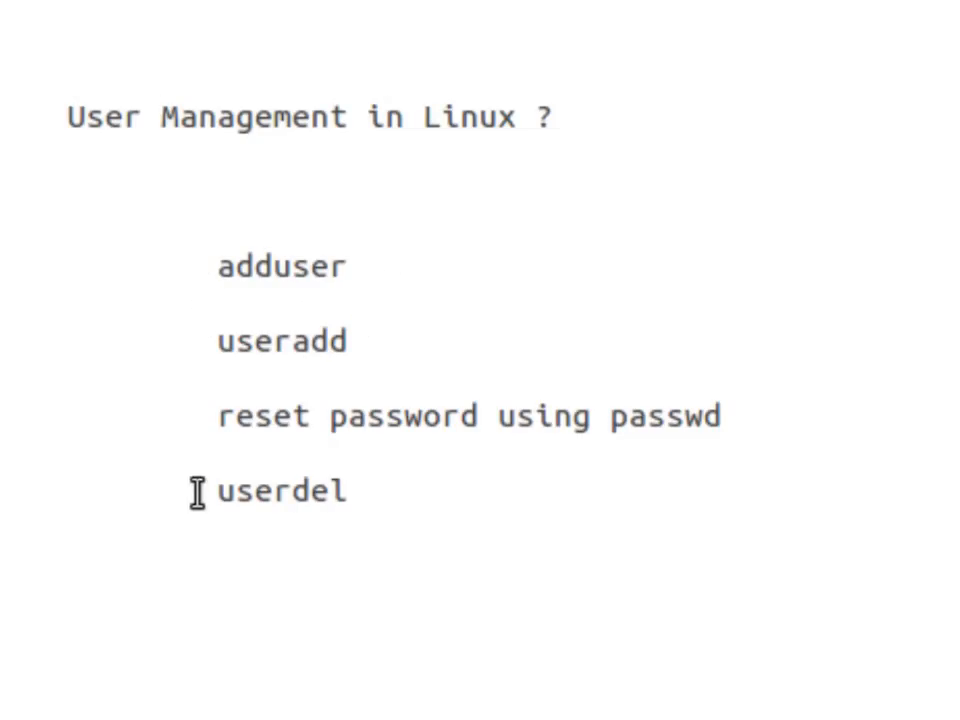
{"action": "mouse_move", "coordinate": [344, 538]}
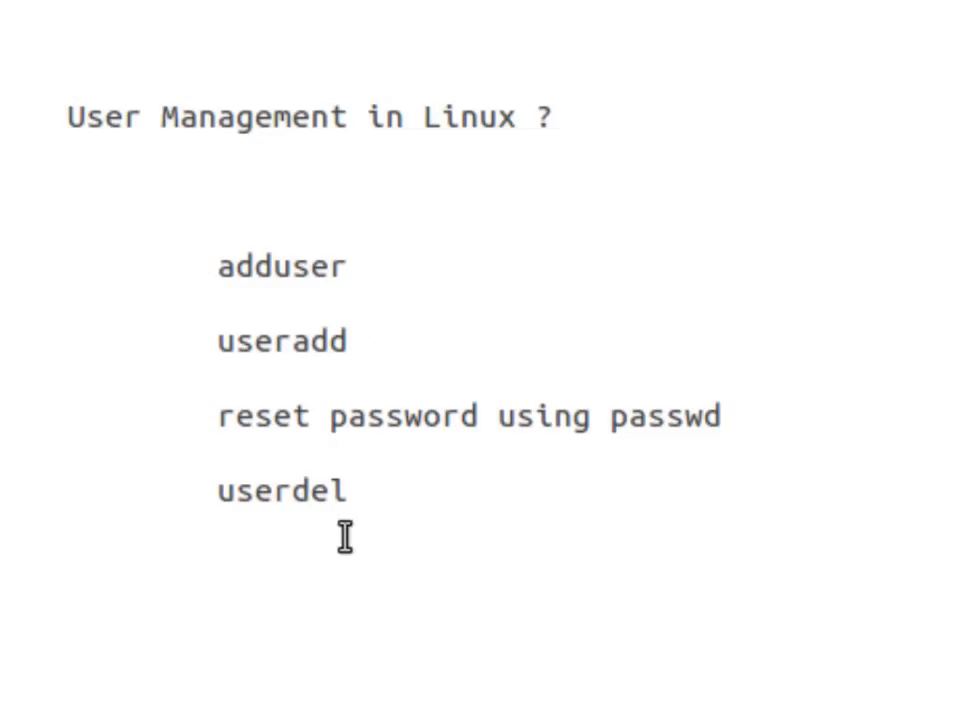
{"action": "mouse_move", "coordinate": [457, 557]}
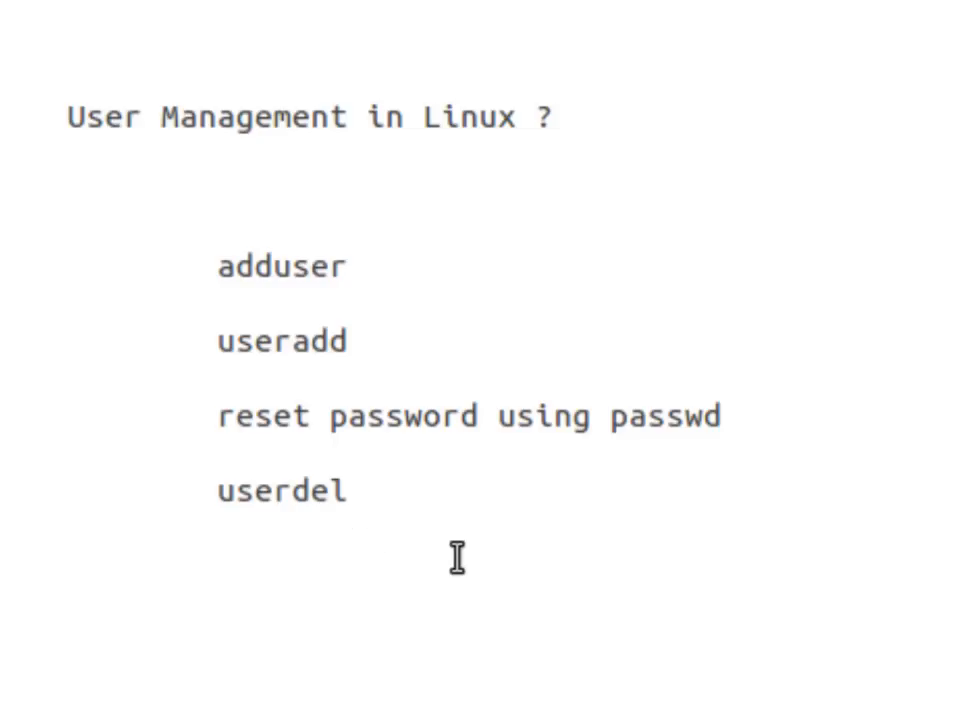
{"action": "mouse_move", "coordinate": [310, 345]}
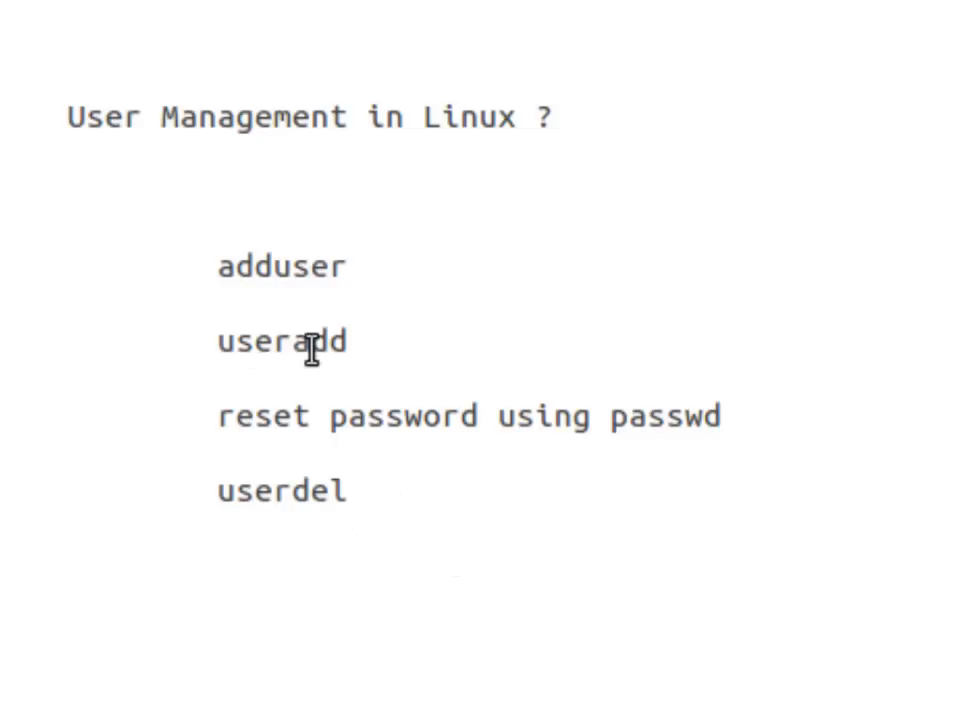
{"action": "mouse_move", "coordinate": [727, 504]}
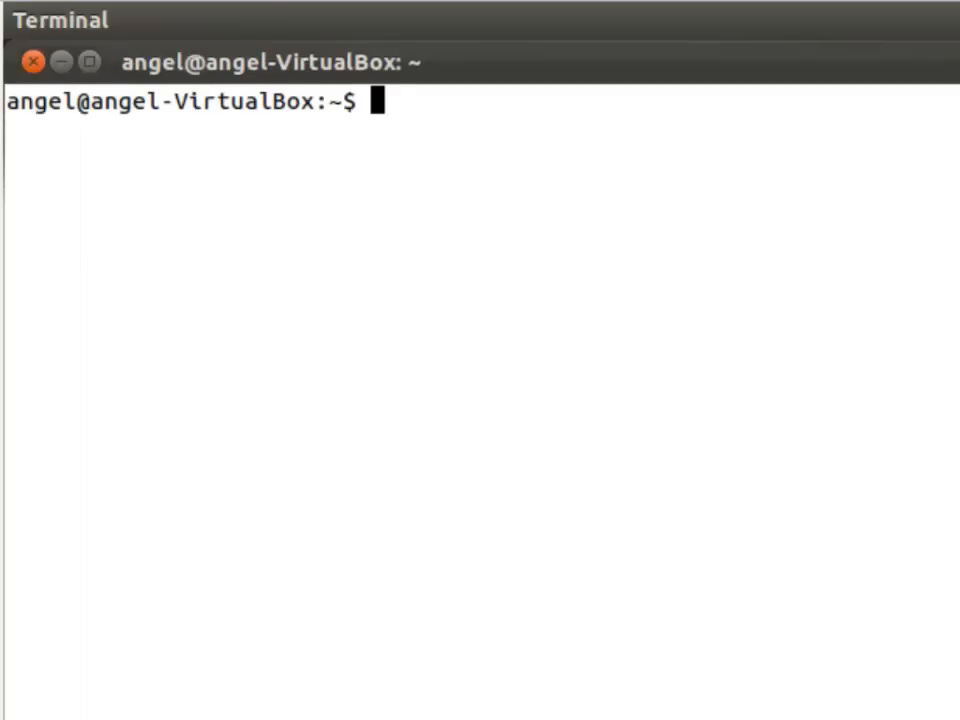
Run sudo useradd -d /home/hammad -m hammad to create user hammad with a home folder.
{"action": "type", "text": "sudo"}
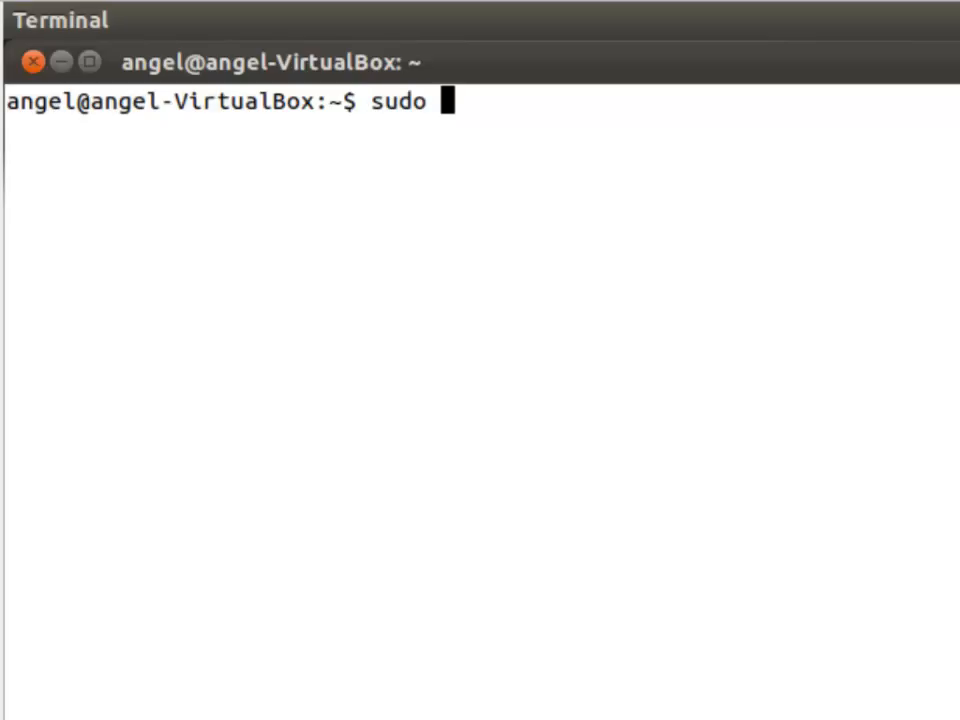
{"action": "type", "text": "user"}
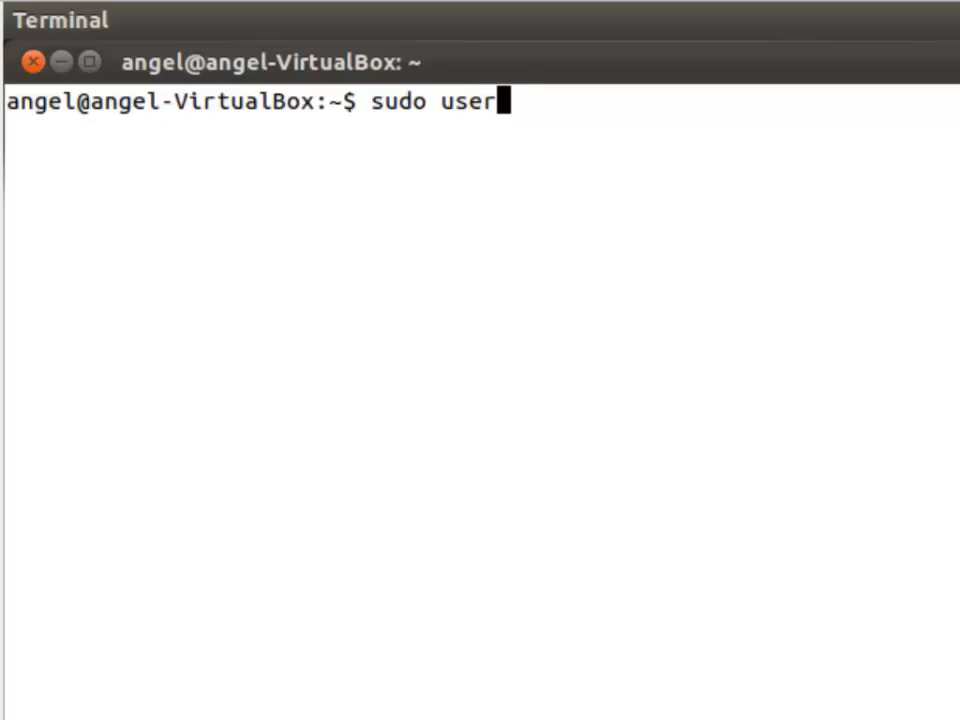
{"action": "type", "text": "add -"}
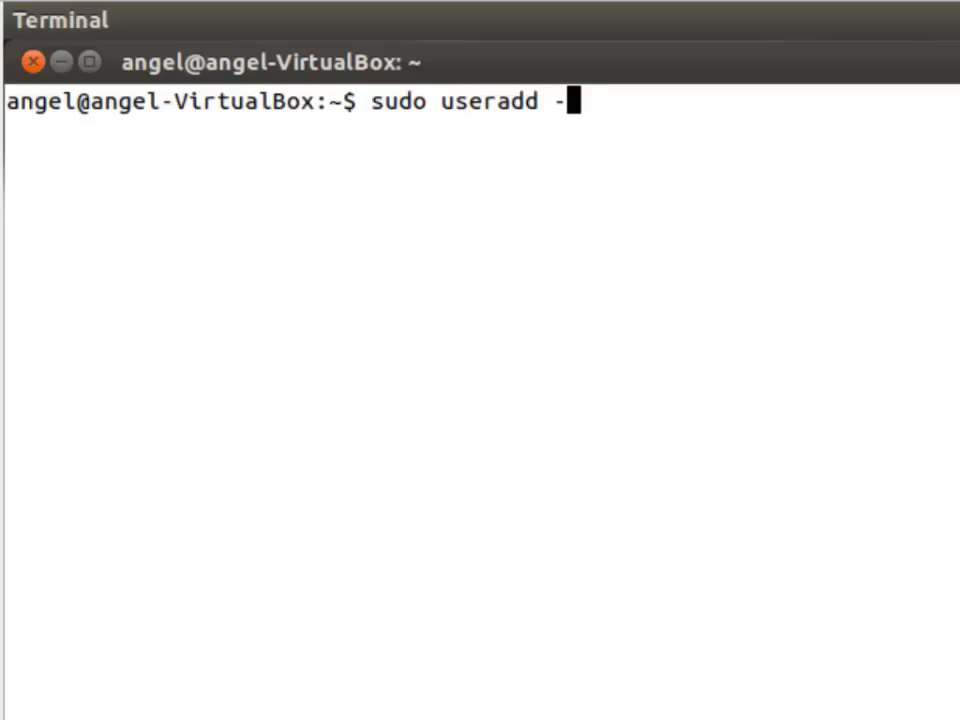
{"action": "type", "text": "d"}
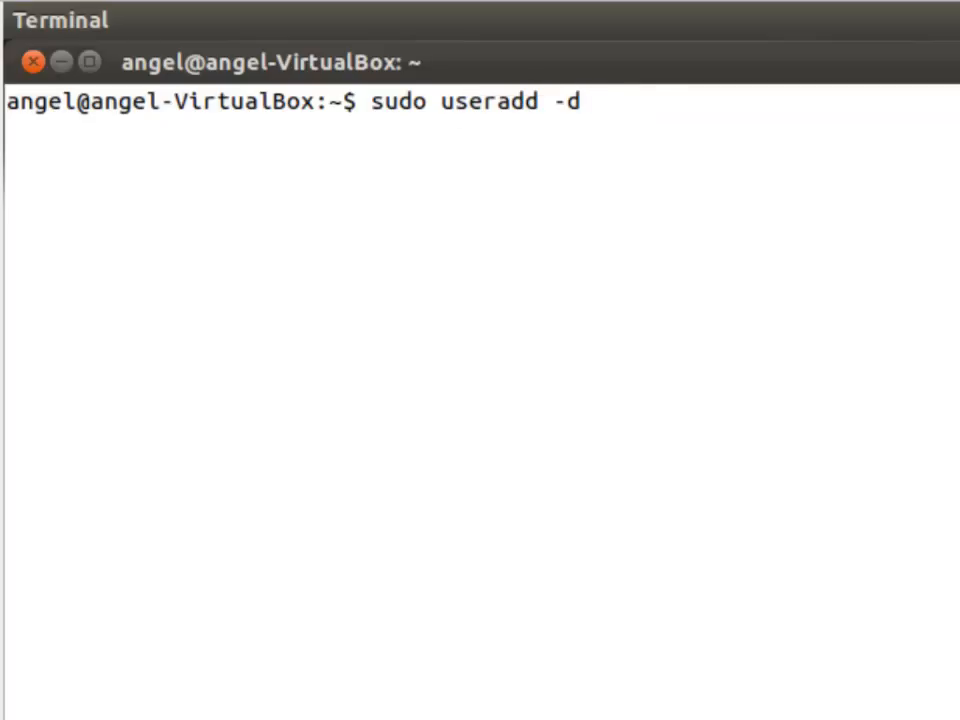
{"action": "type", "text": "/"}
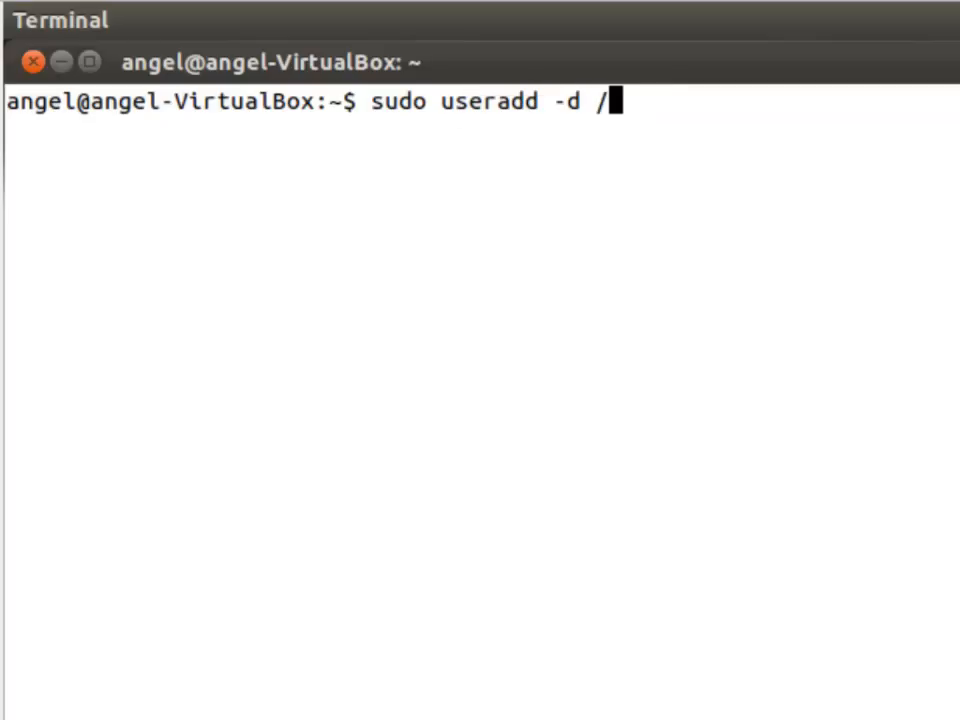
{"action": "type", "text": "home"}
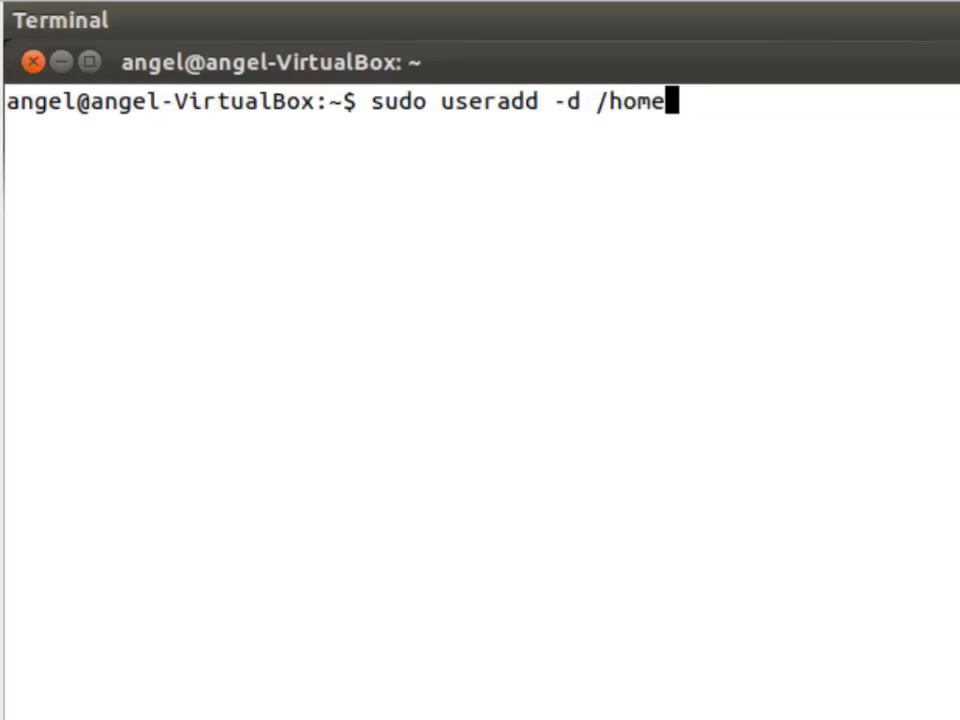
{"action": "type", "text": "/hamma"}
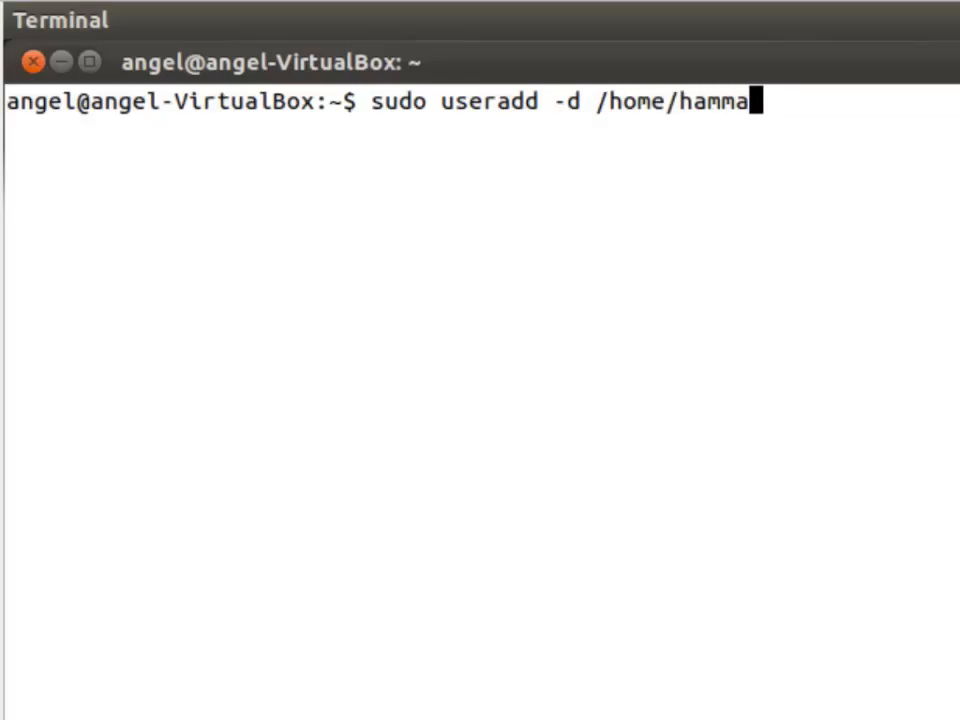
{"action": "type", "text": "d -"}
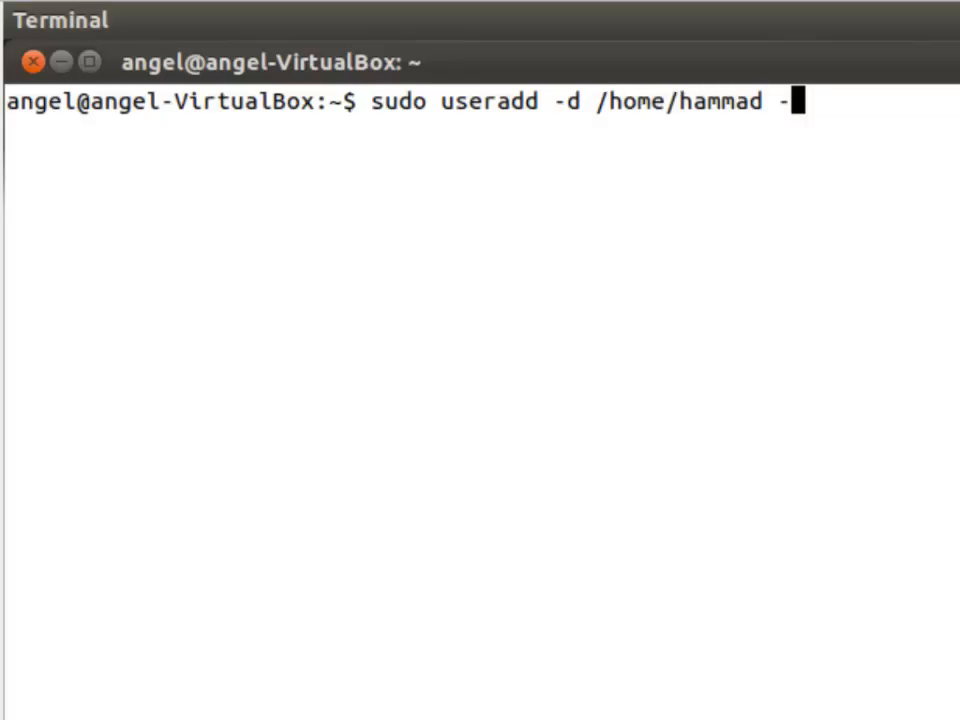
{"action": "type", "text": "m"}
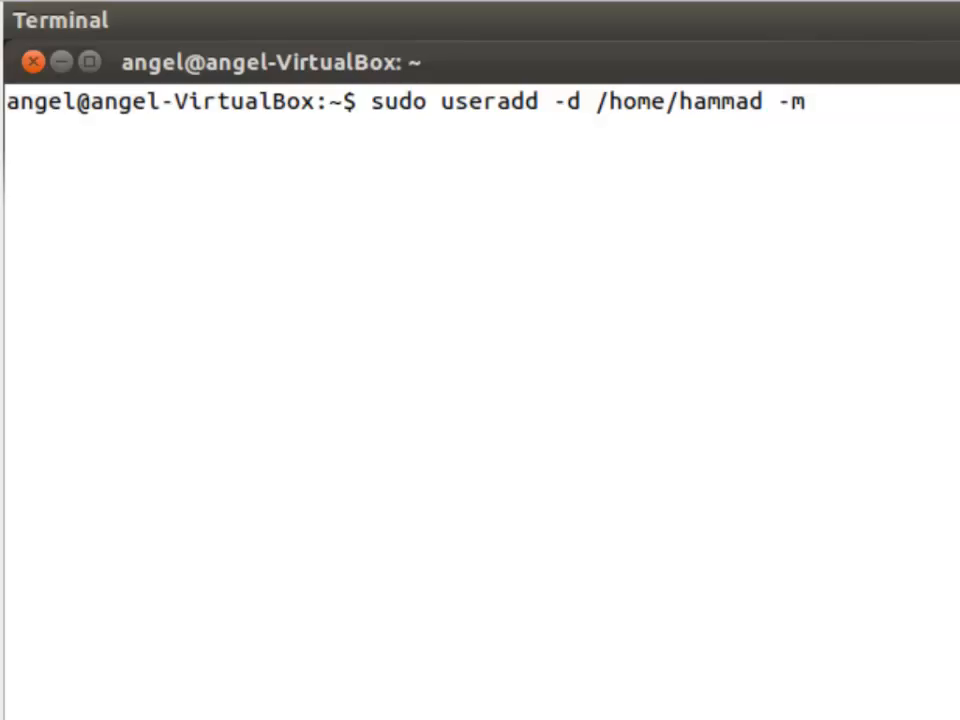
{"action": "mouse_move", "coordinate": [740, 57]}
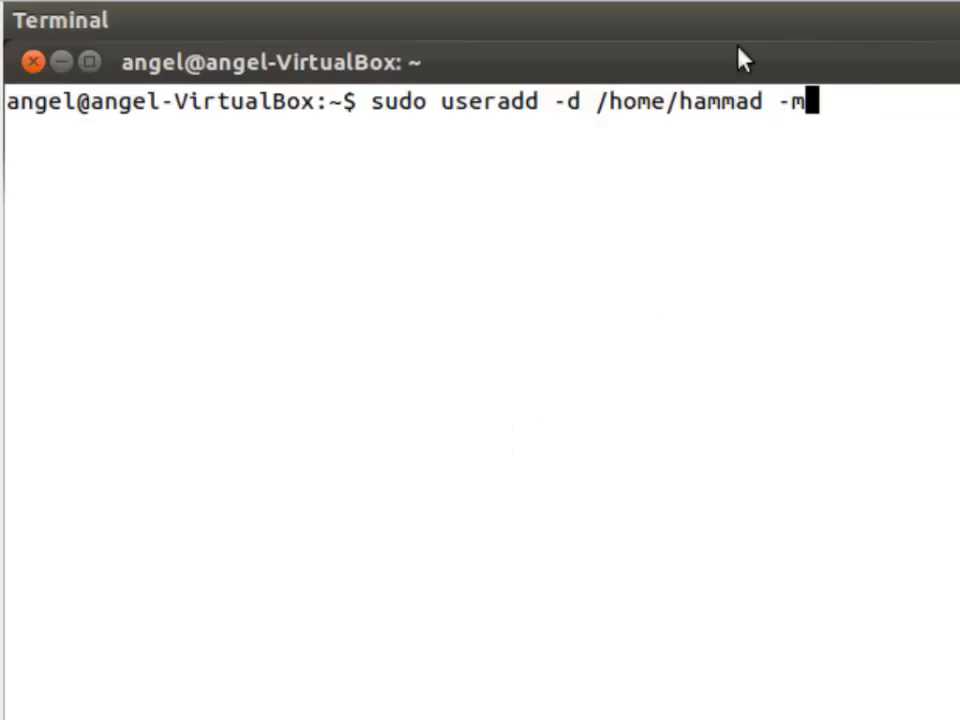
{"action": "mouse_move", "coordinate": [814, 160]}
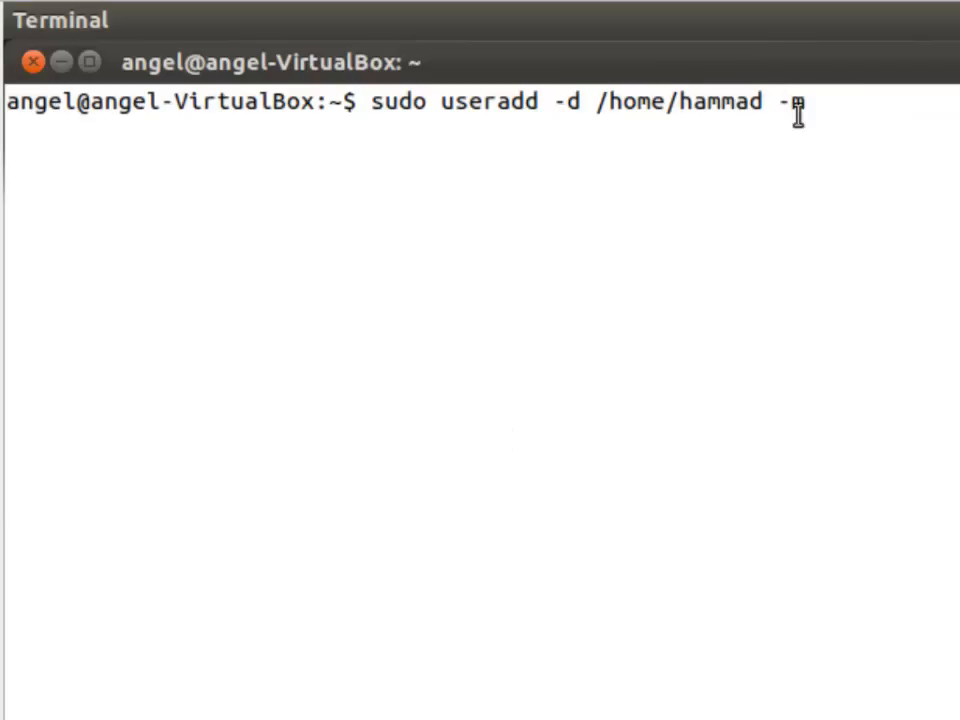
{"action": "type", "text": "m"}
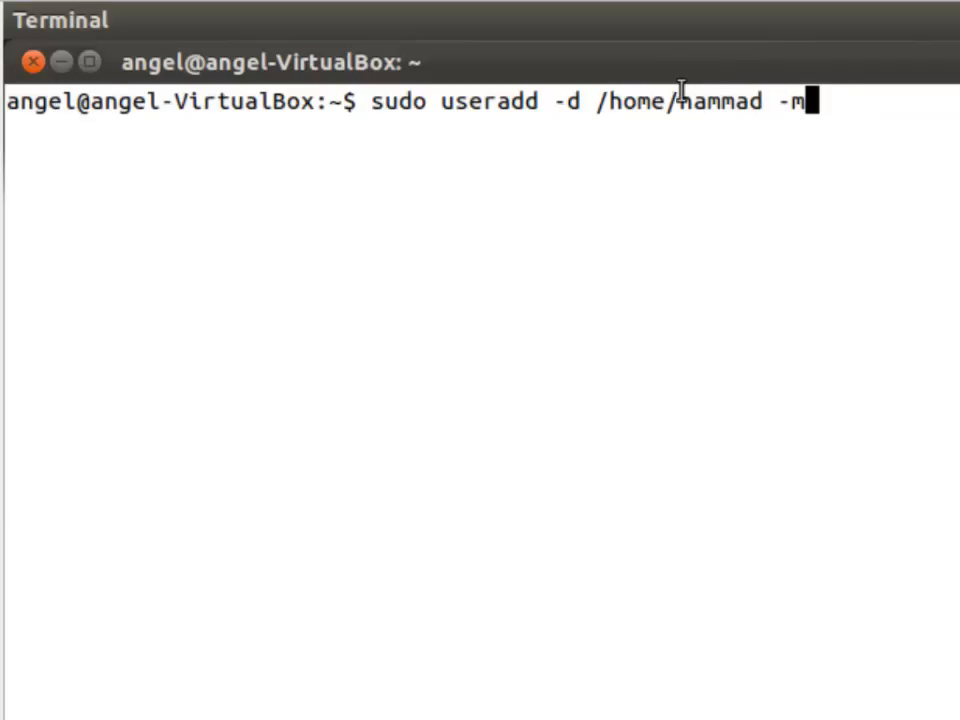
{"action": "mouse_move", "coordinate": [920, 158]}
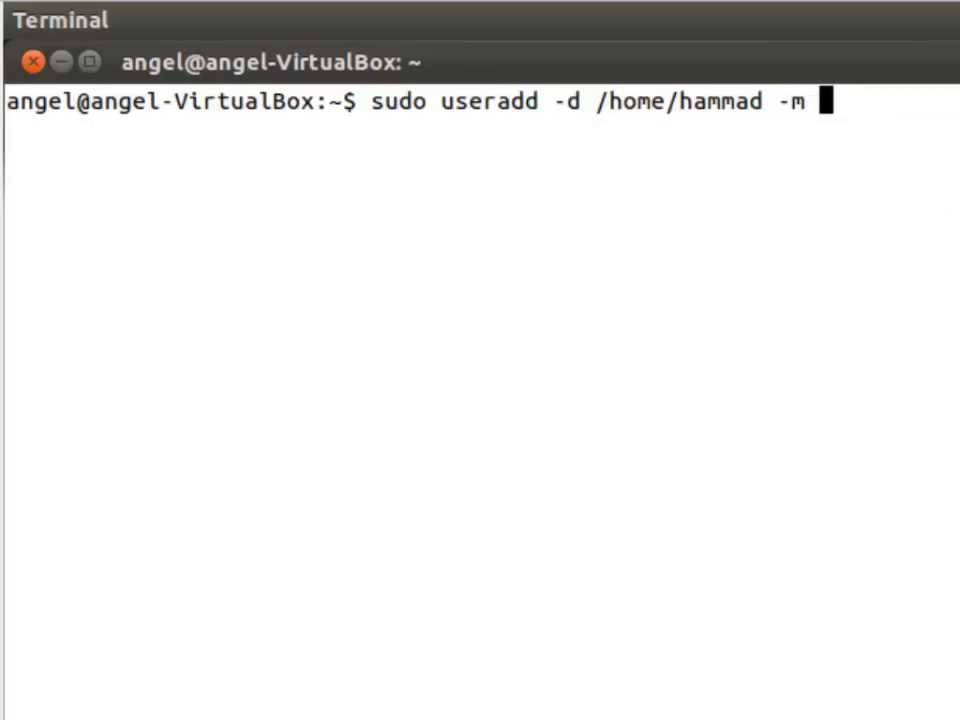
{"action": "type", "text": "hammad"}
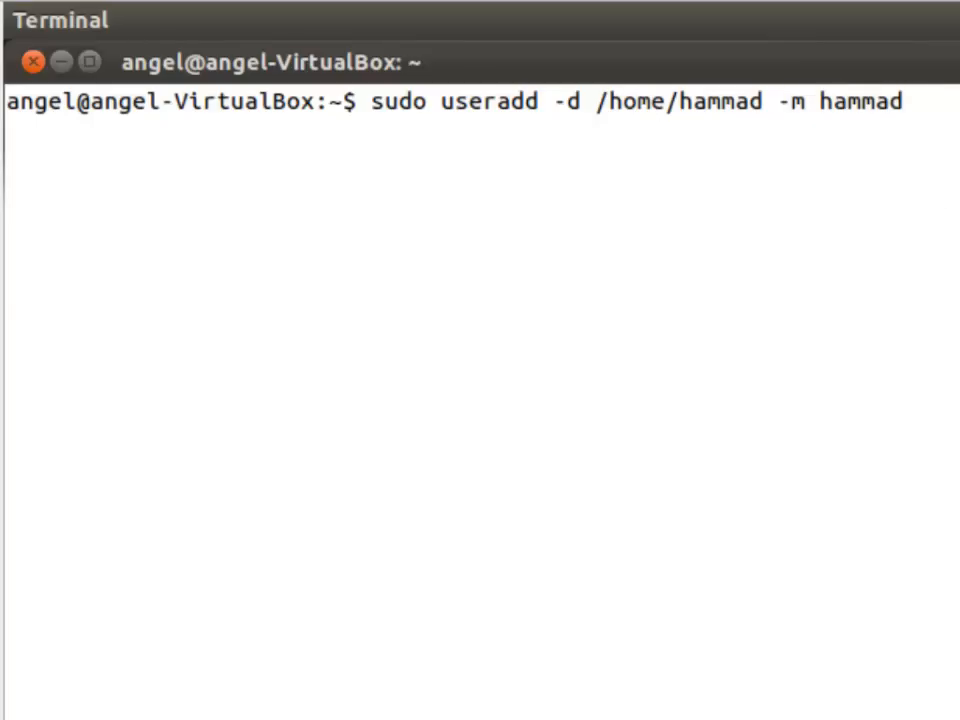
{"action": "key", "text": "Return"}
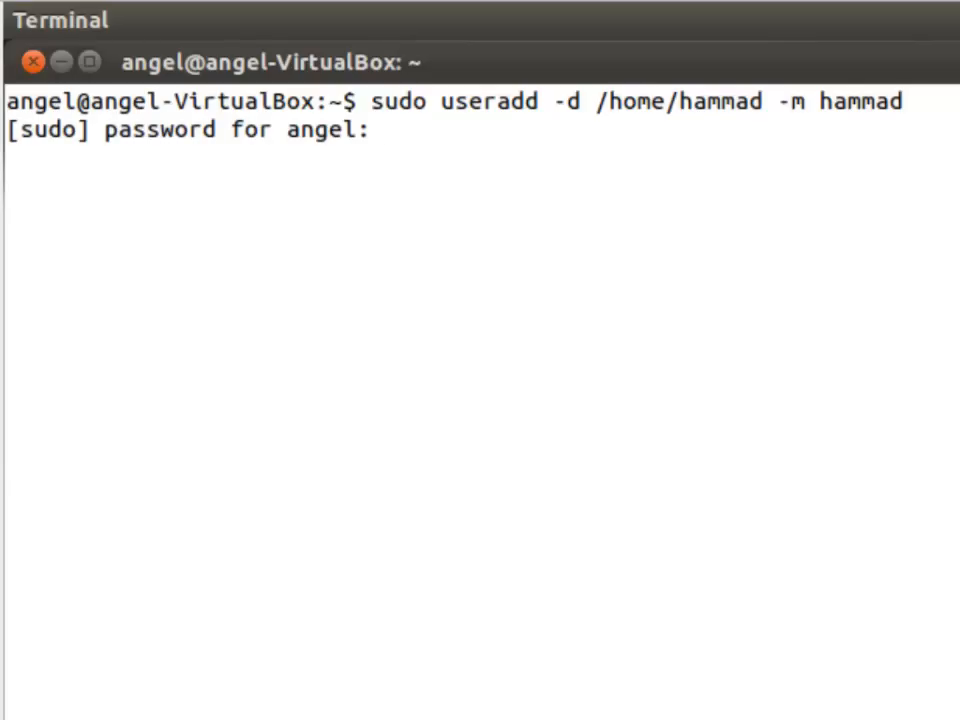
Submit the sudo password and confirm the hammad folder appears in /home beside angel and sun.
{"action": "key", "text": "Return"}
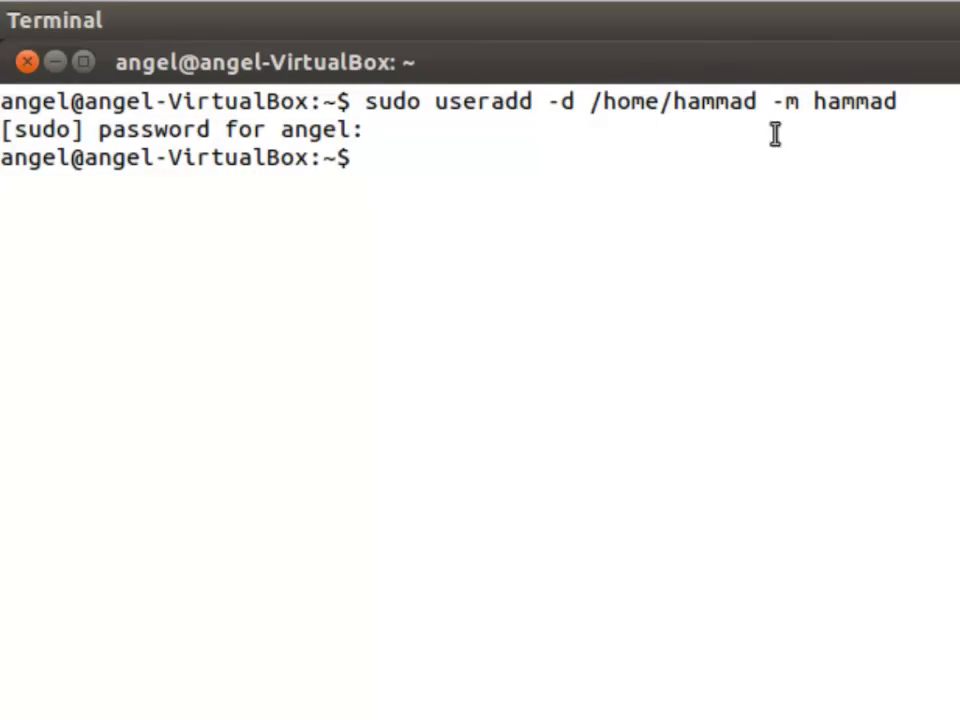
{"action": "type", "text": "pwd"}
{"action": "type", "text": "cd .."}
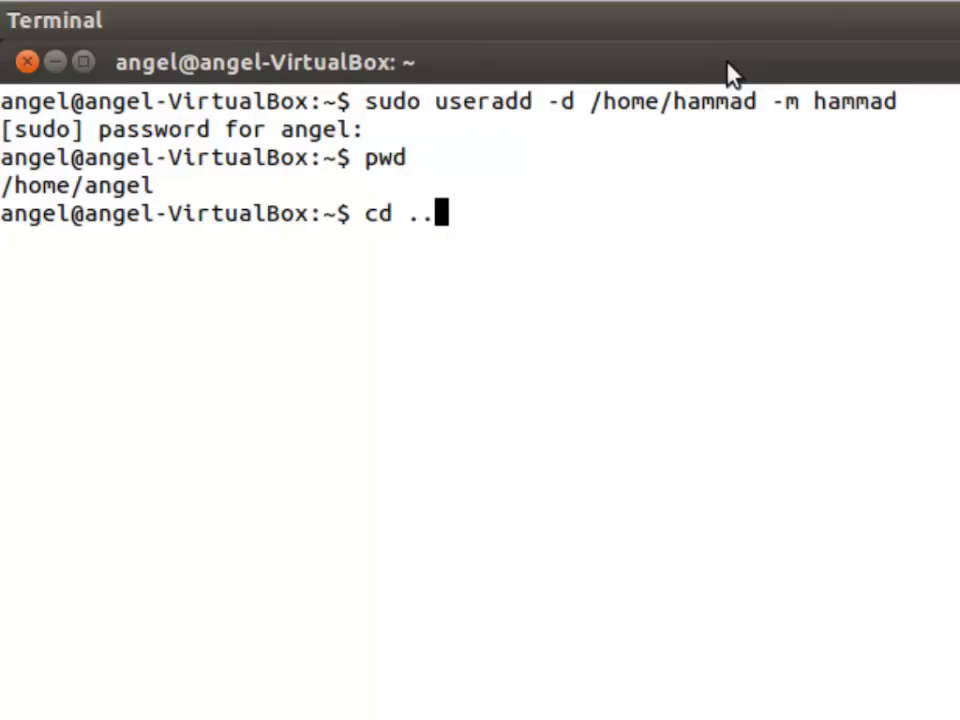
{"action": "key", "text": "Return"}
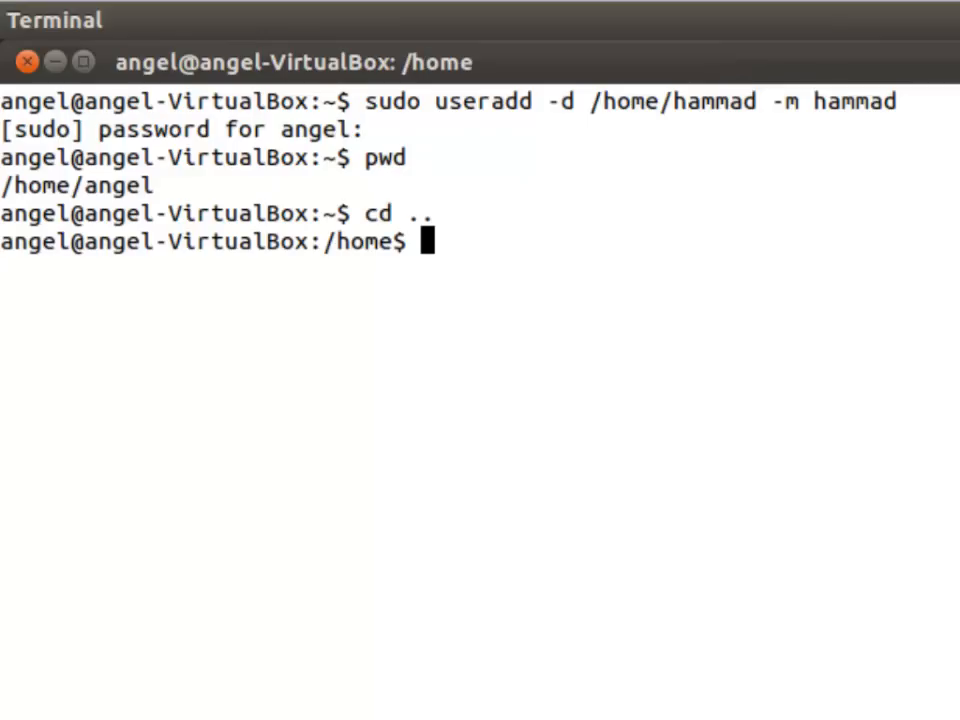
{"action": "type", "text": "pwd"}
{"action": "type", "text": "ls"}
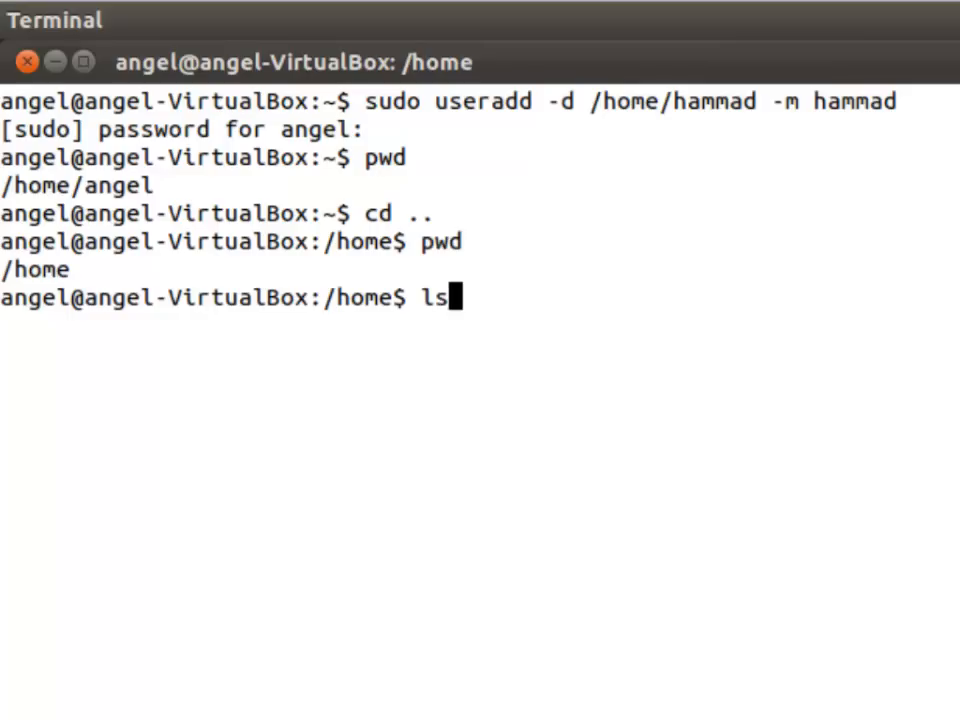
{"action": "key", "text": "Return"}
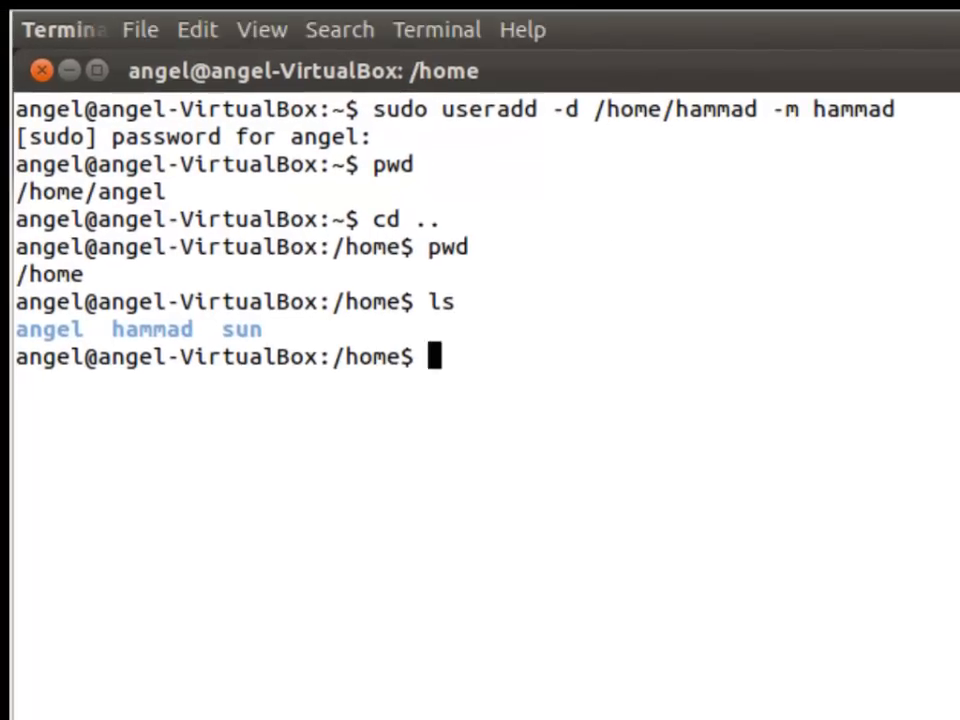
Open /etc/passwd in gedit with sudo and scroll through the account entries.
{"action": "type", "text": "sudo"}
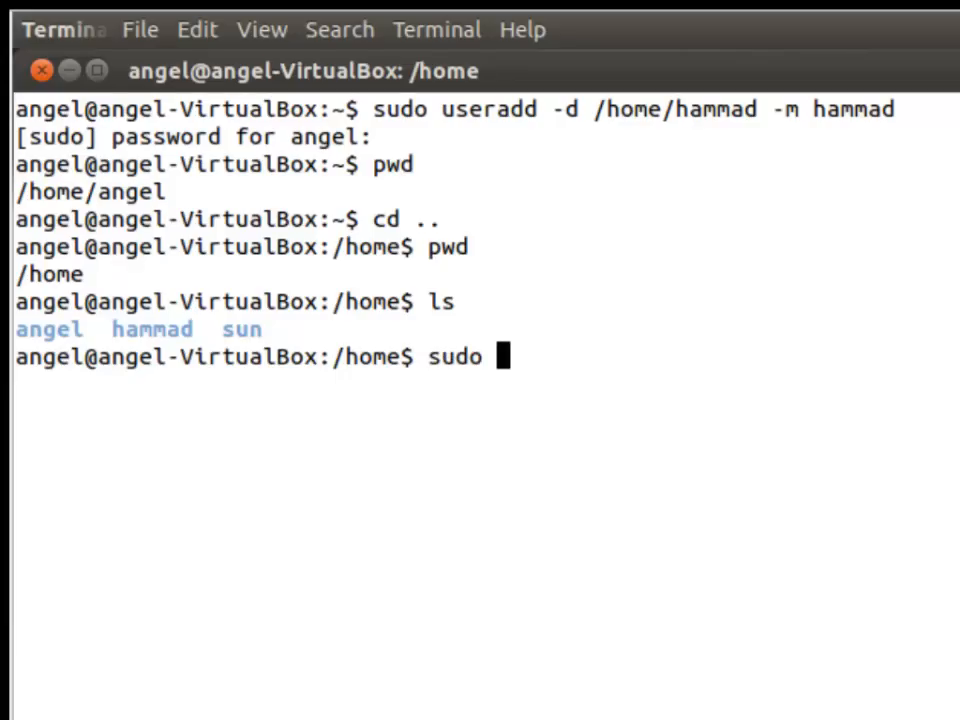
{"action": "type", "text": "gedit"}
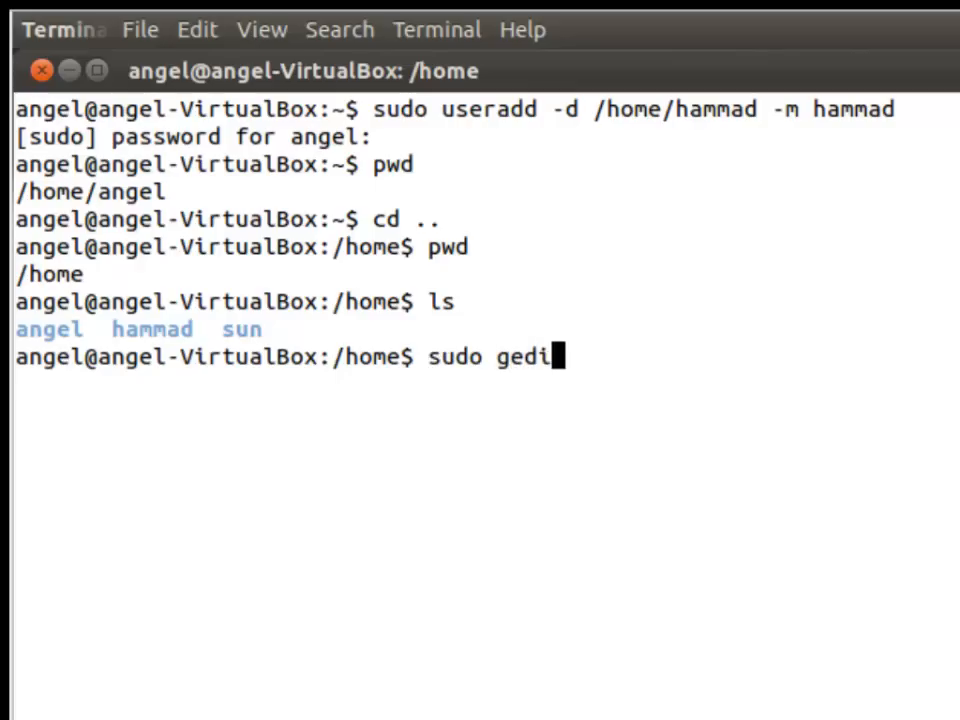
{"action": "type", "text": "/etc/"}
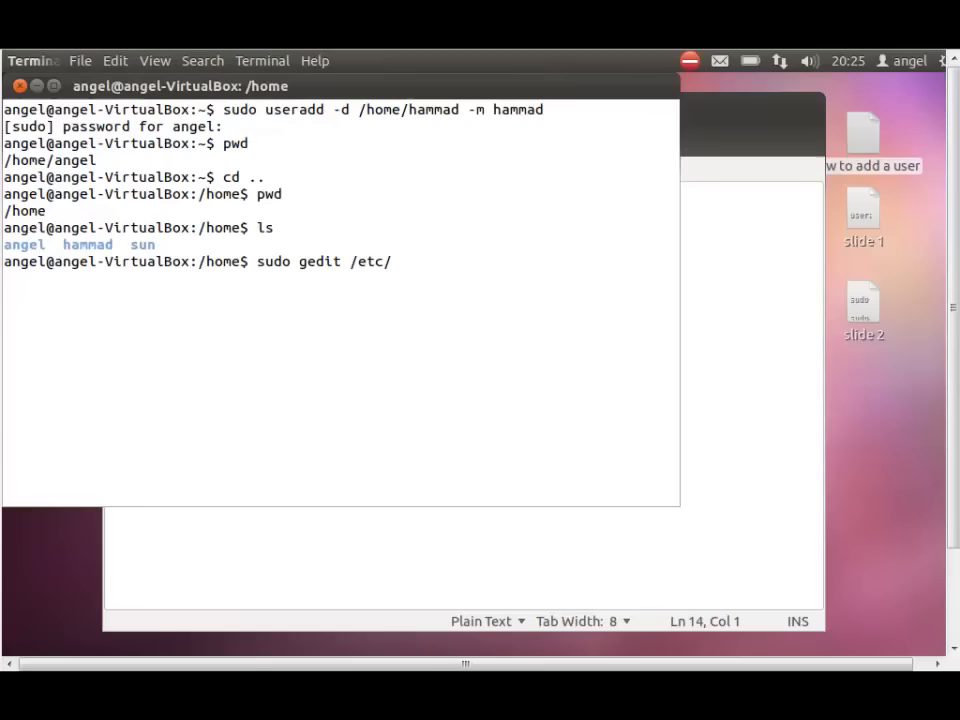
{"action": "key", "text": "Return"}
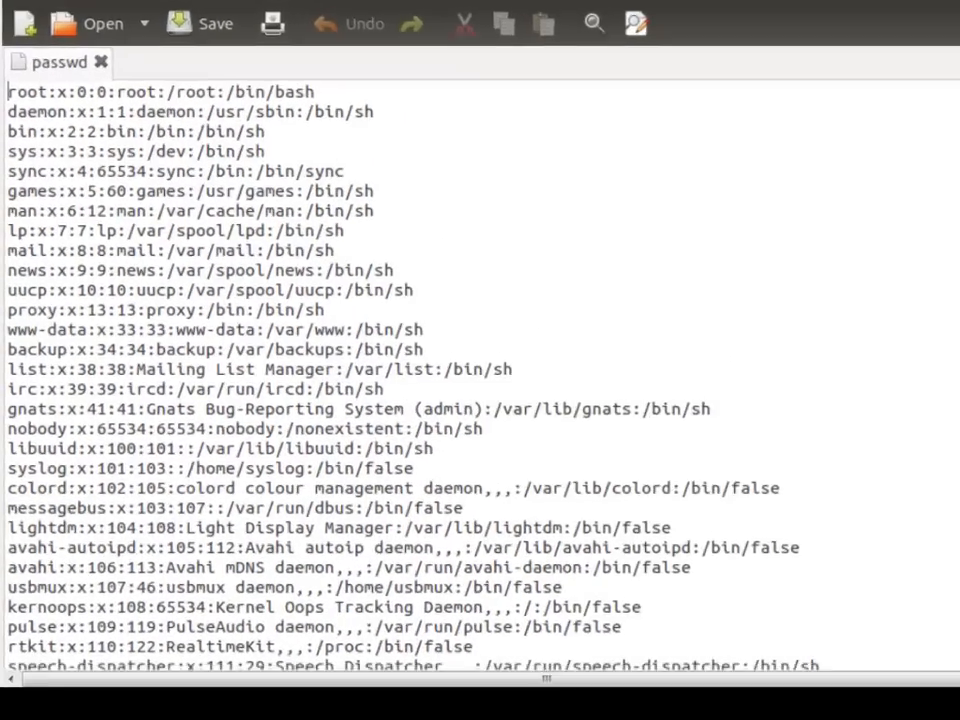
{"action": "scroll", "scroll_direction": "down", "scroll_amount": 3}
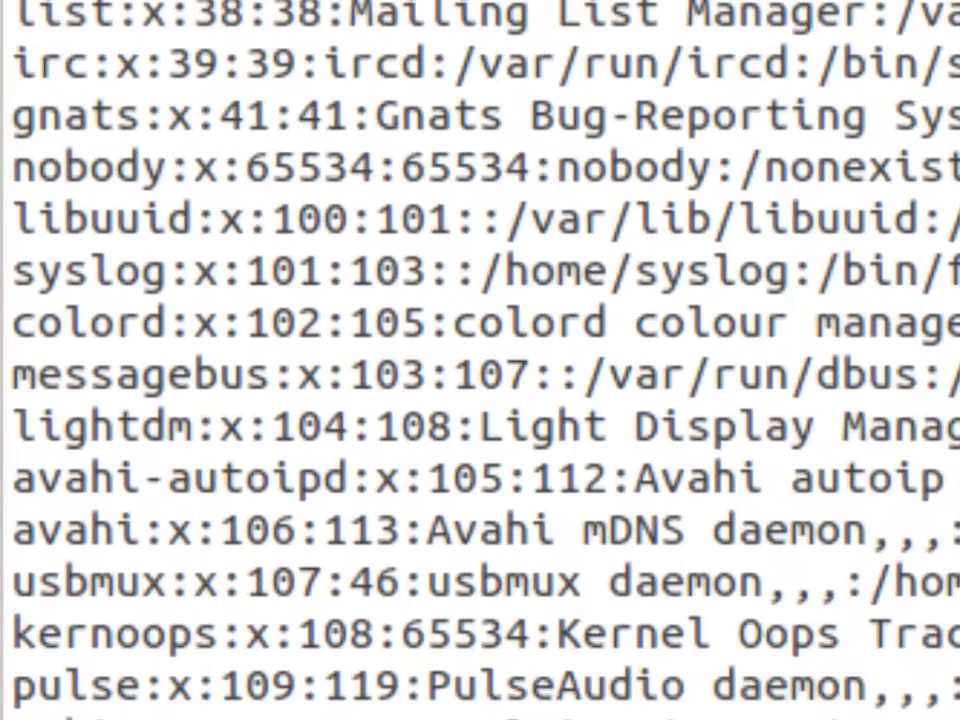
{"action": "scroll", "scroll_direction": "down", "scroll_amount": 3}
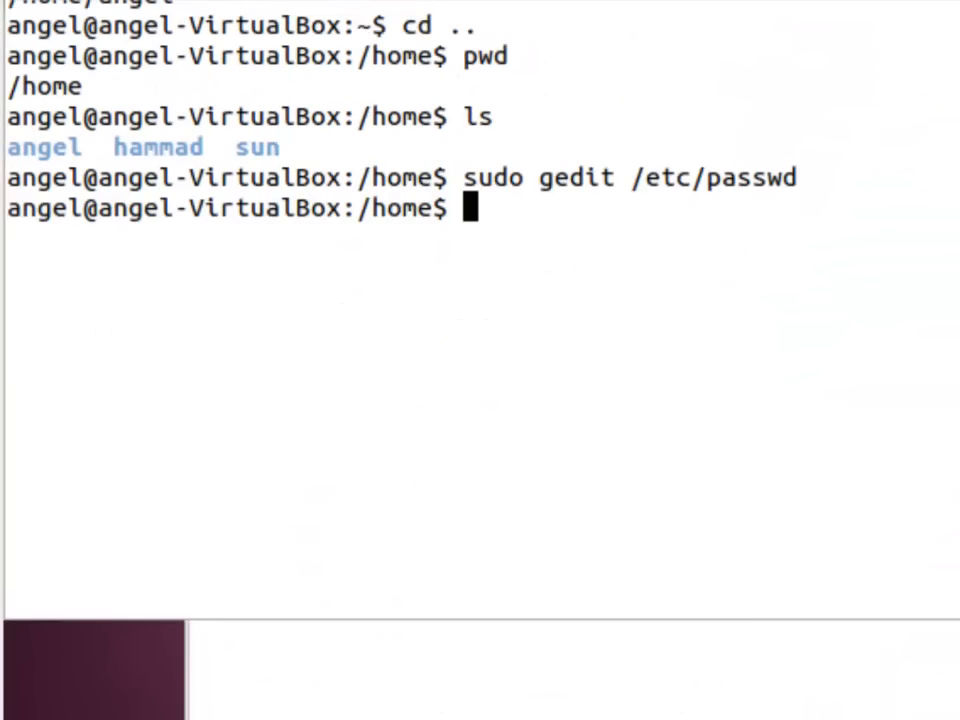
Open /etc/shadow in gedit with sudo and scroll to hammad's entry, which has no password.
{"action": "type", "text": "sudo gedit /etc/shadow"}
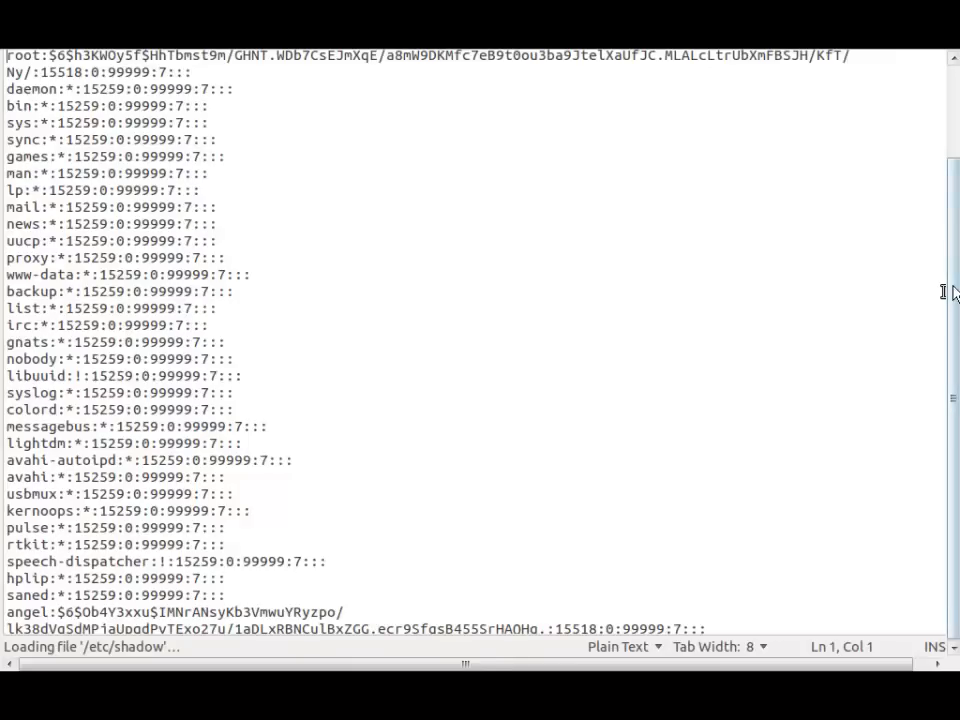
{"action": "scroll", "scroll_direction": "down", "scroll_amount": 3}
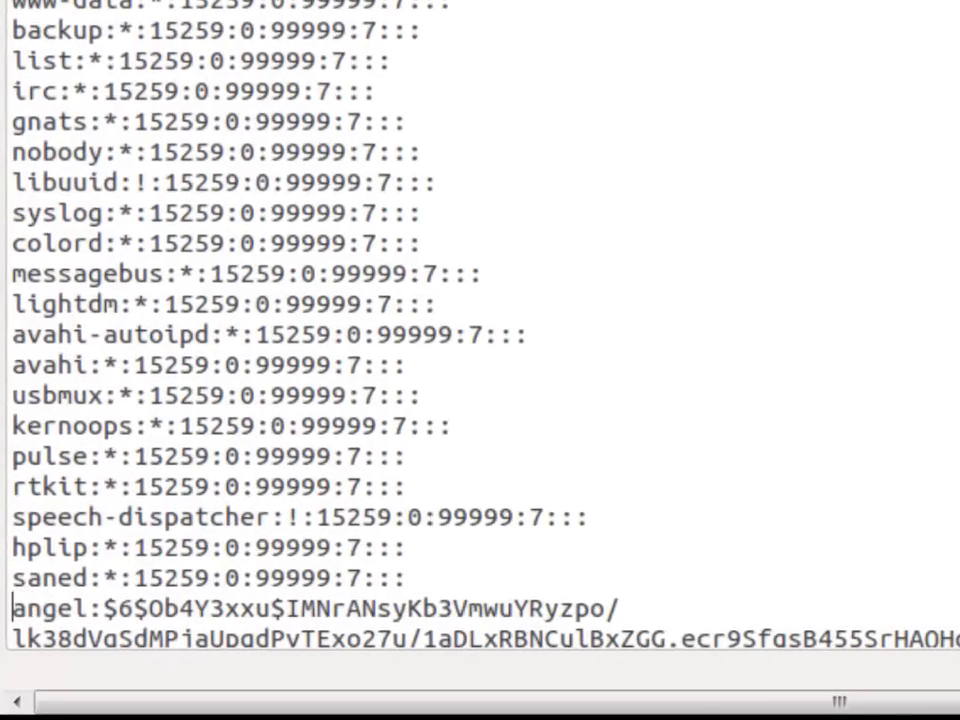
{"action": "scroll", "scroll_direction": "down", "scroll_amount": 3}
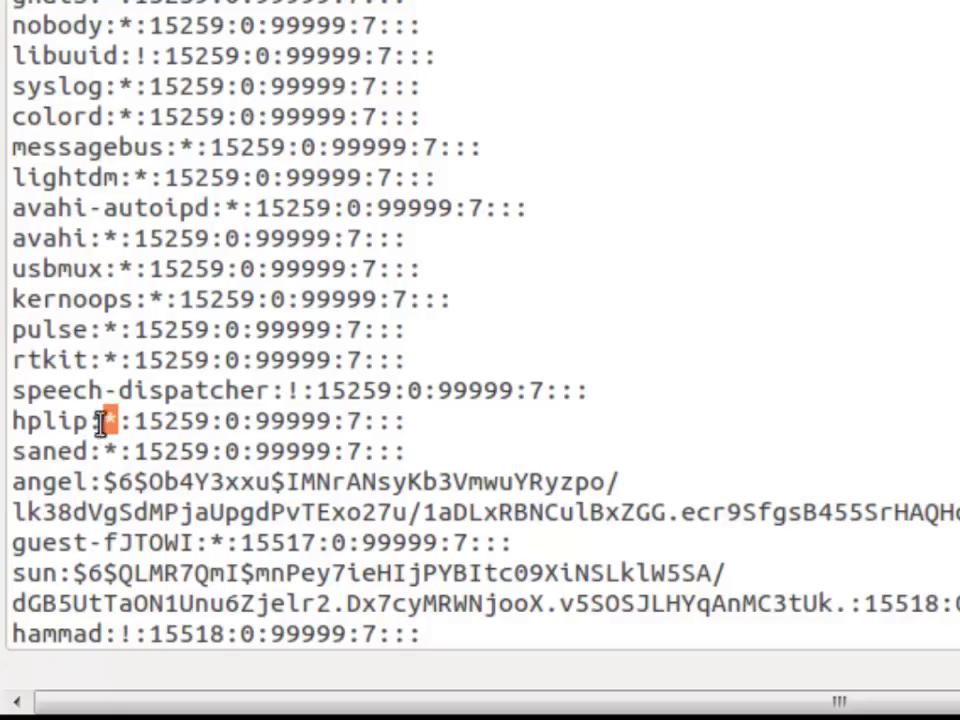
{"action": "scroll", "scroll_direction": "up", "scroll_amount": 3}
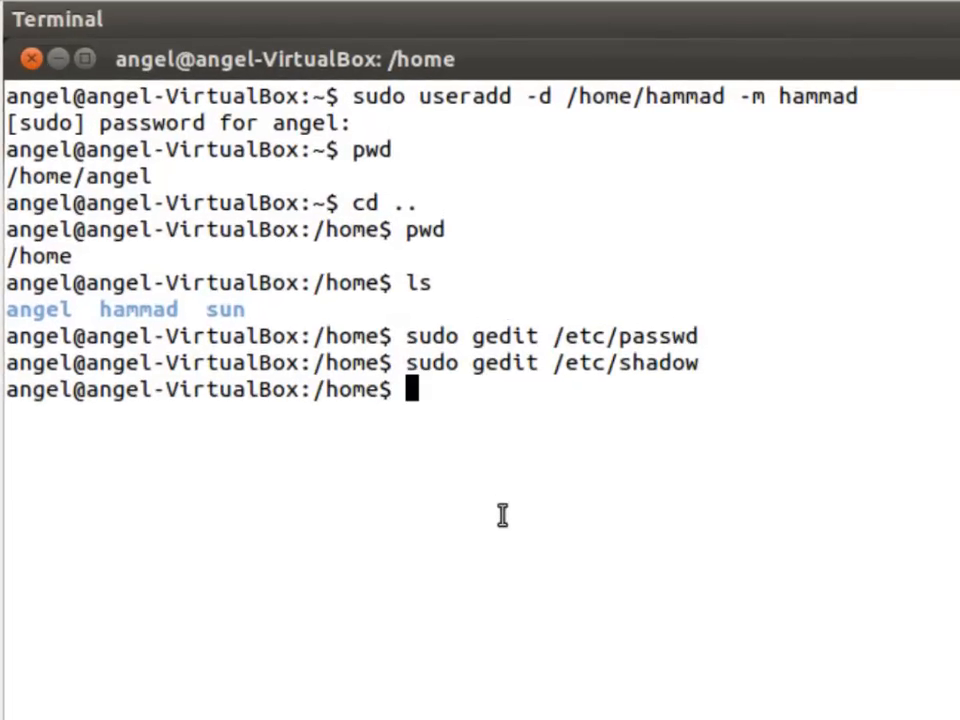
Run sudo passwd hammad and enter the new password twice.
{"action": "type", "text": "sudo p"}
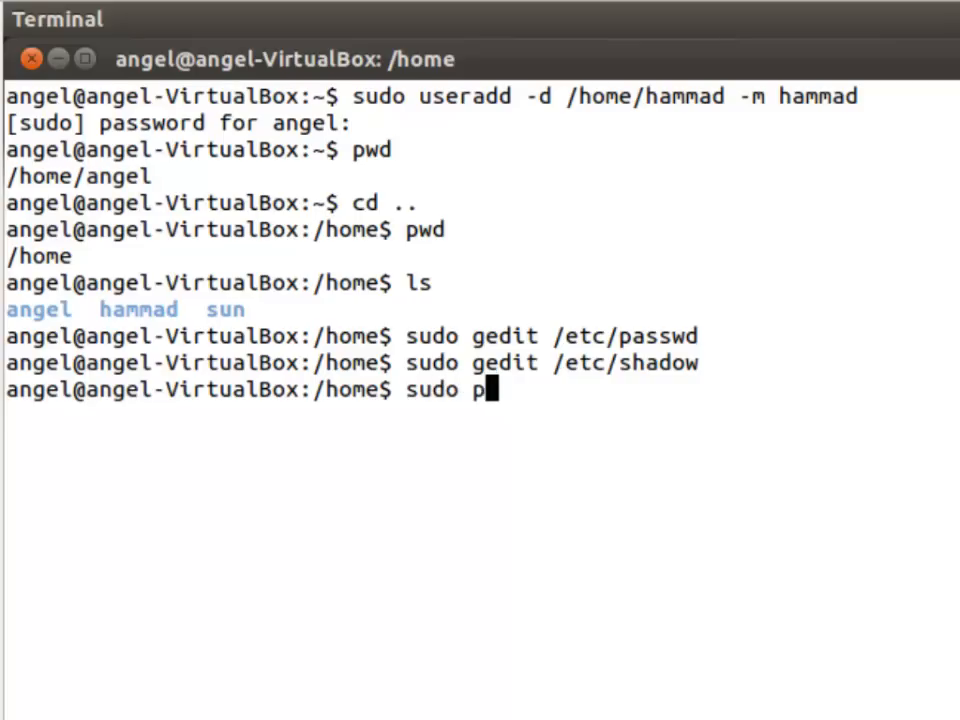
{"action": "type", "text": "asswd"}
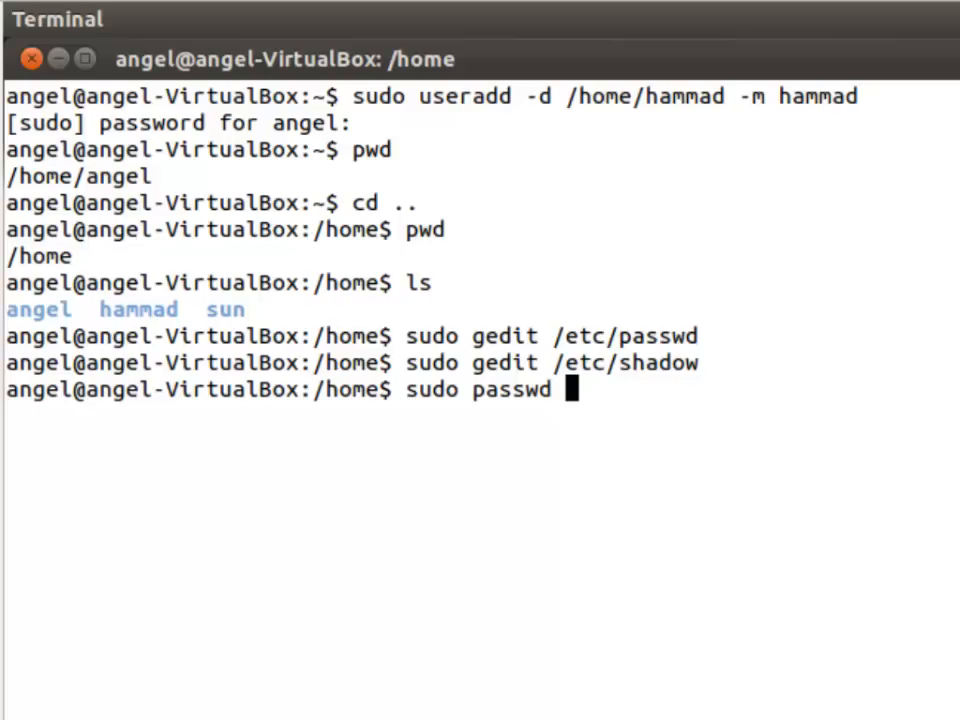
{"action": "type", "text": "hammad"}
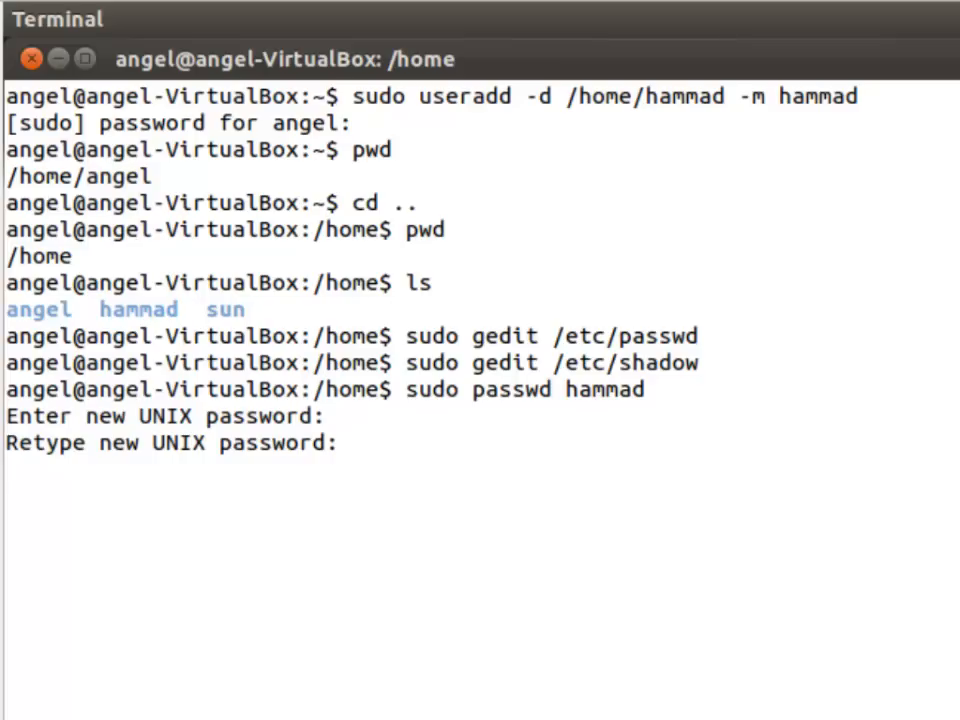
{"action": "key", "text": "Return"}
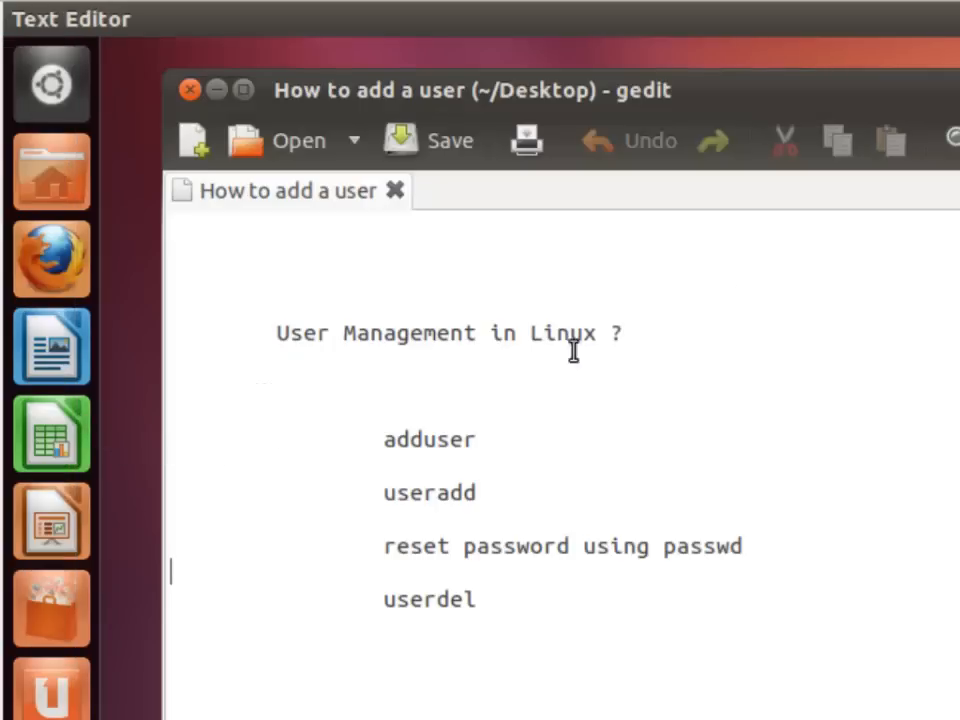
Close the 'How to add a user' notes and log out through the gear menu.
{"action": "left_click", "coordinate": [190, 90]}
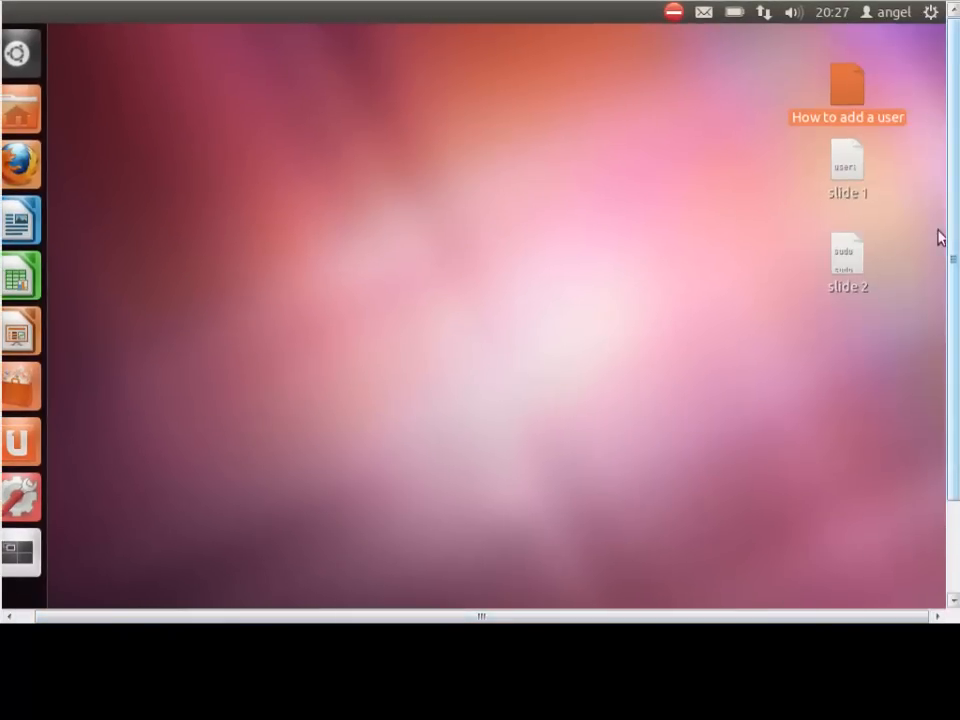
{"action": "left_click", "coordinate": [930, 12]}
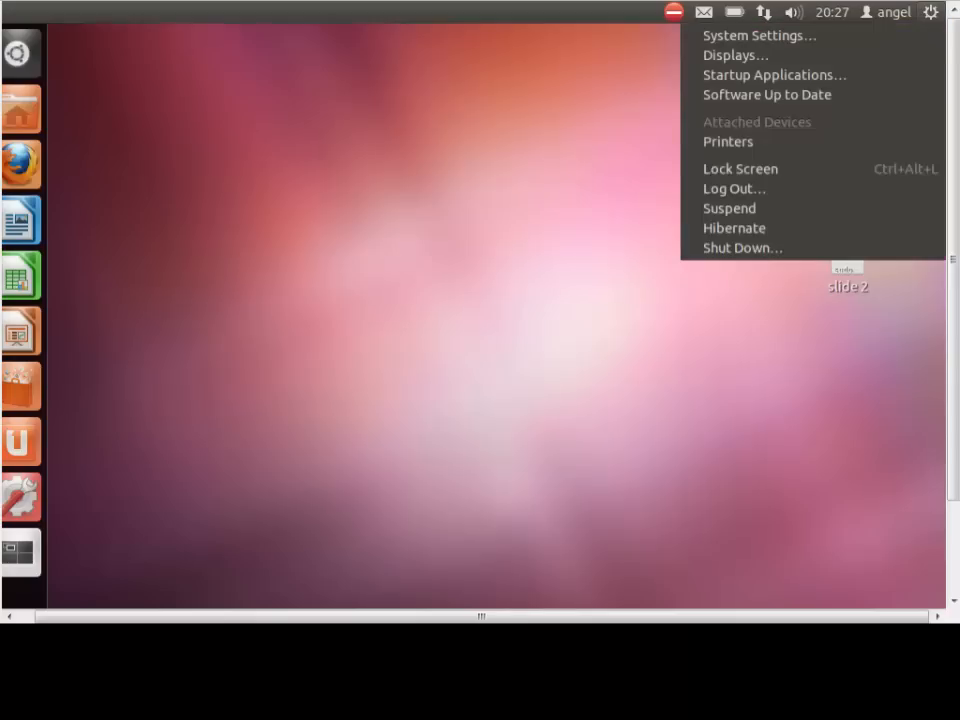
{"action": "left_click", "coordinate": [734, 188]}
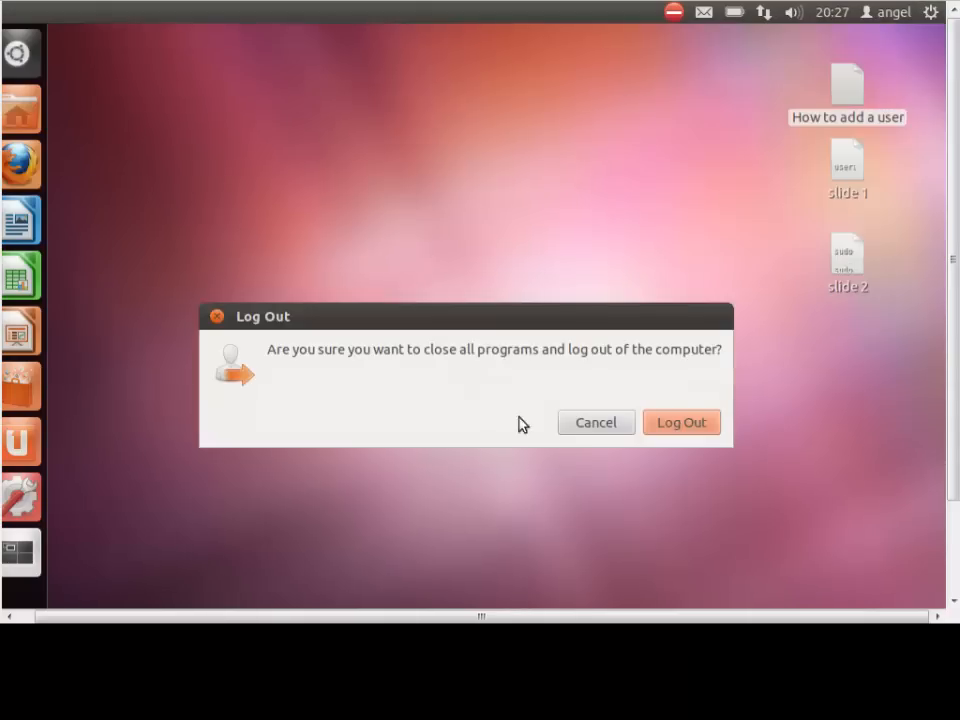
{"action": "left_click", "coordinate": [681, 421]}
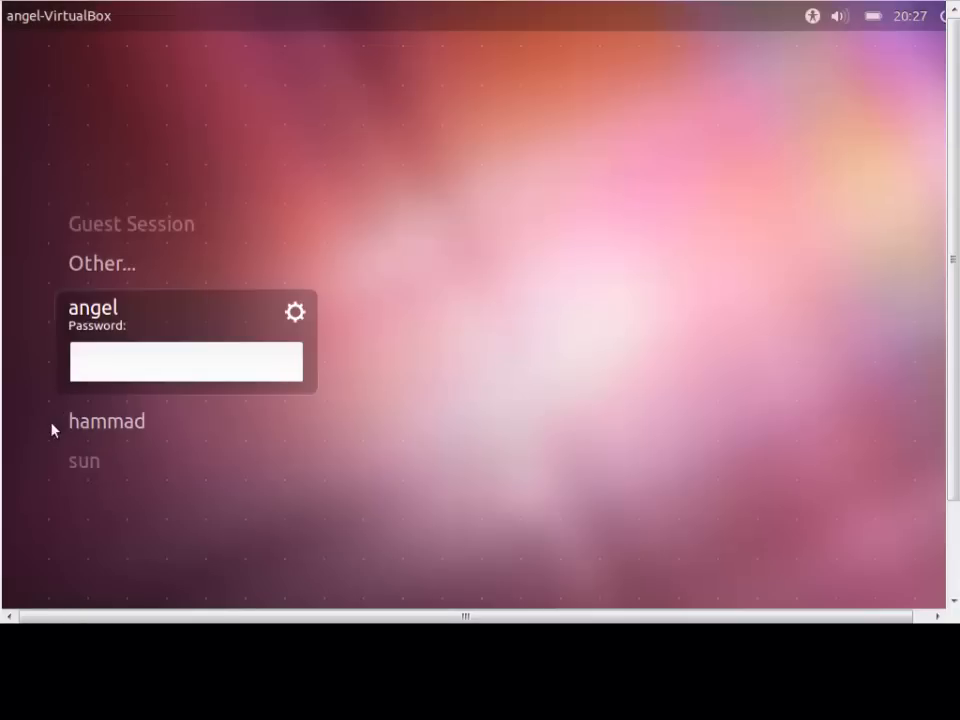
Select hammad on the login screen and sign in with the newly set password.
{"action": "left_click", "coordinate": [107, 421]}
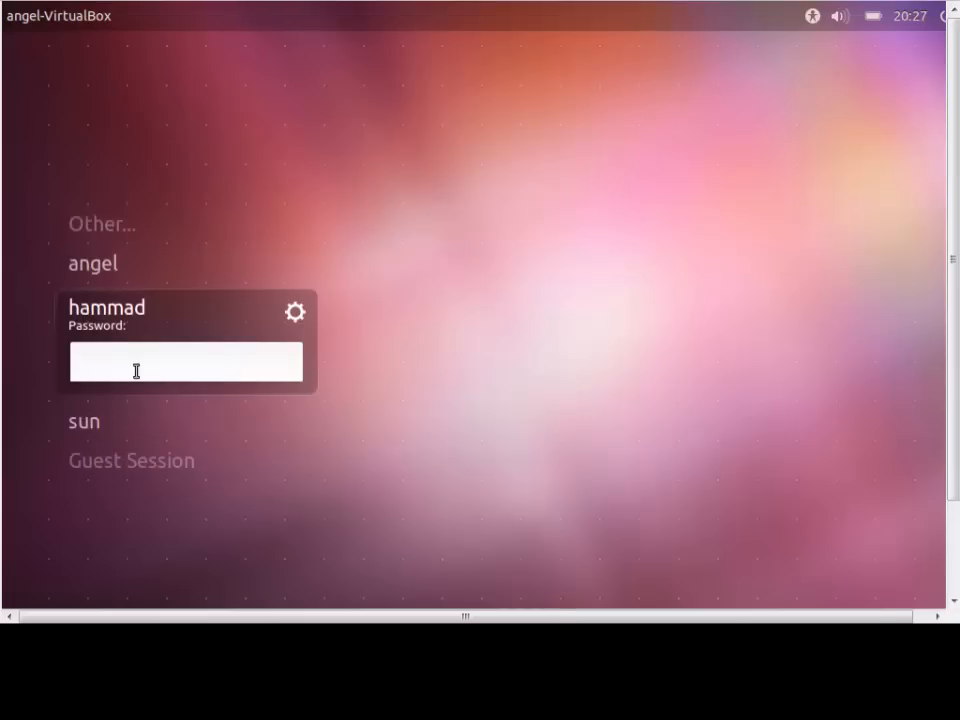
{"action": "type", "text": "***"}
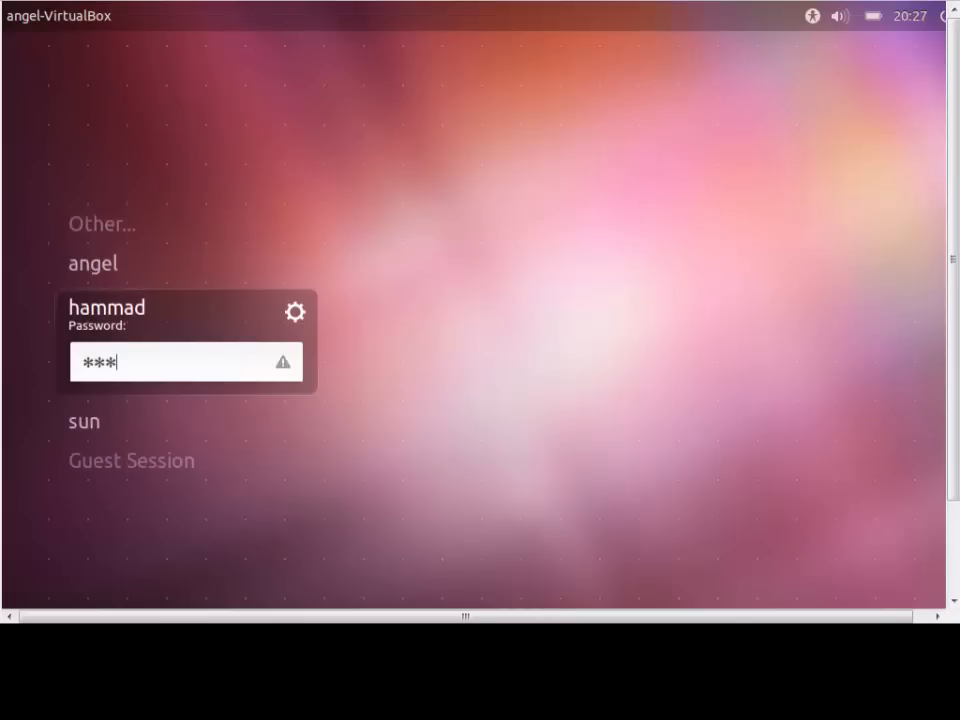
{"action": "key", "text": "Return"}
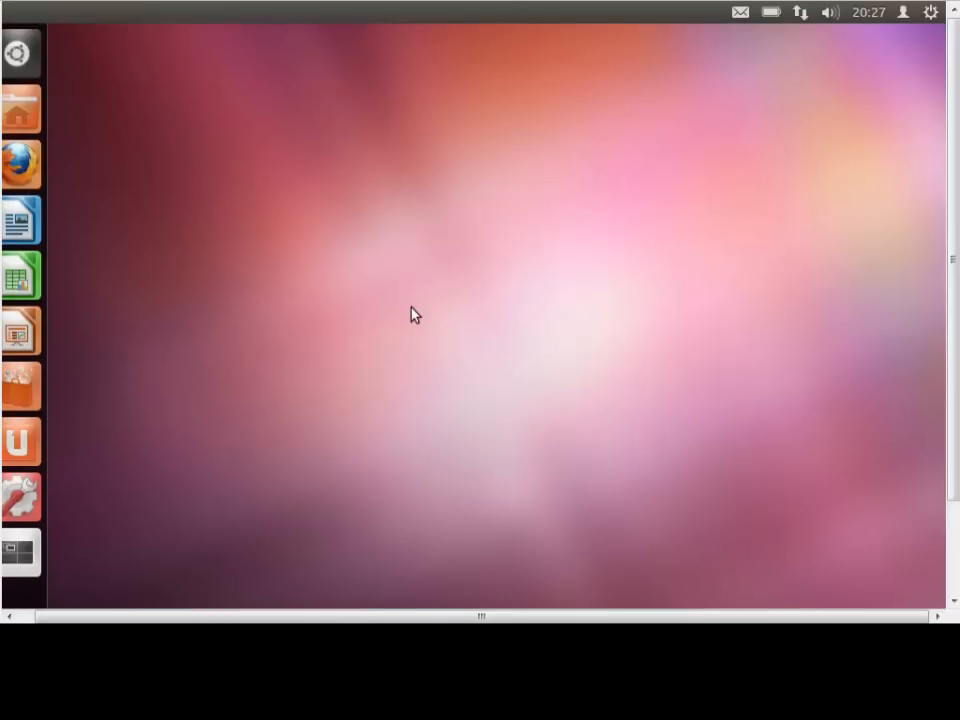
{"action": "mouse_move", "coordinate": [328, 363]}
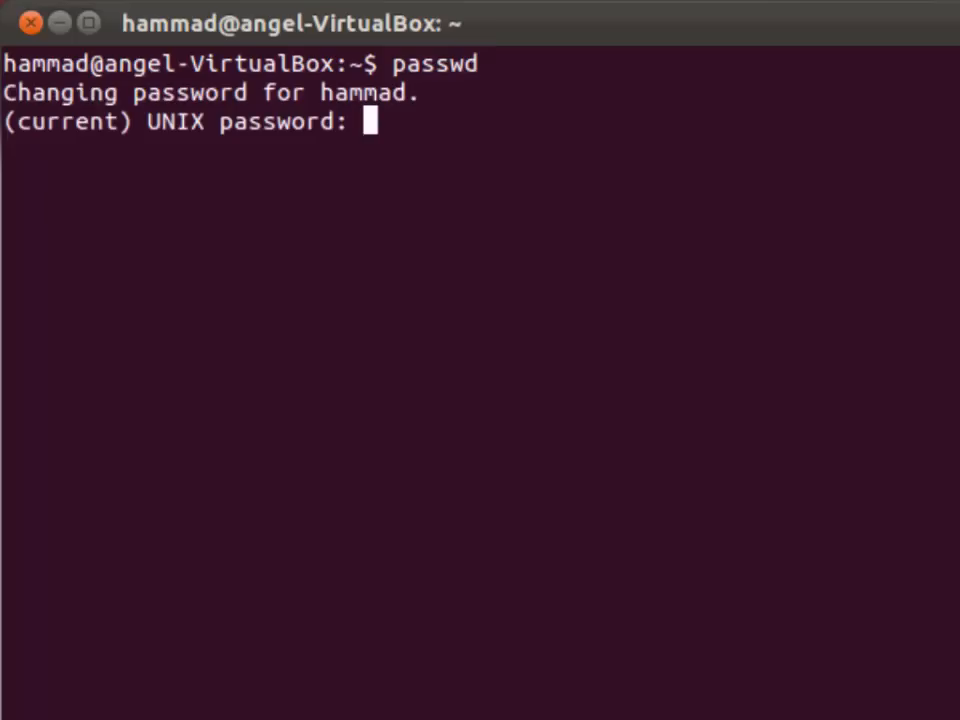
Enter hammad's current password, then the new one twice, until passwd reports success.
{"action": "key", "text": "Return"}
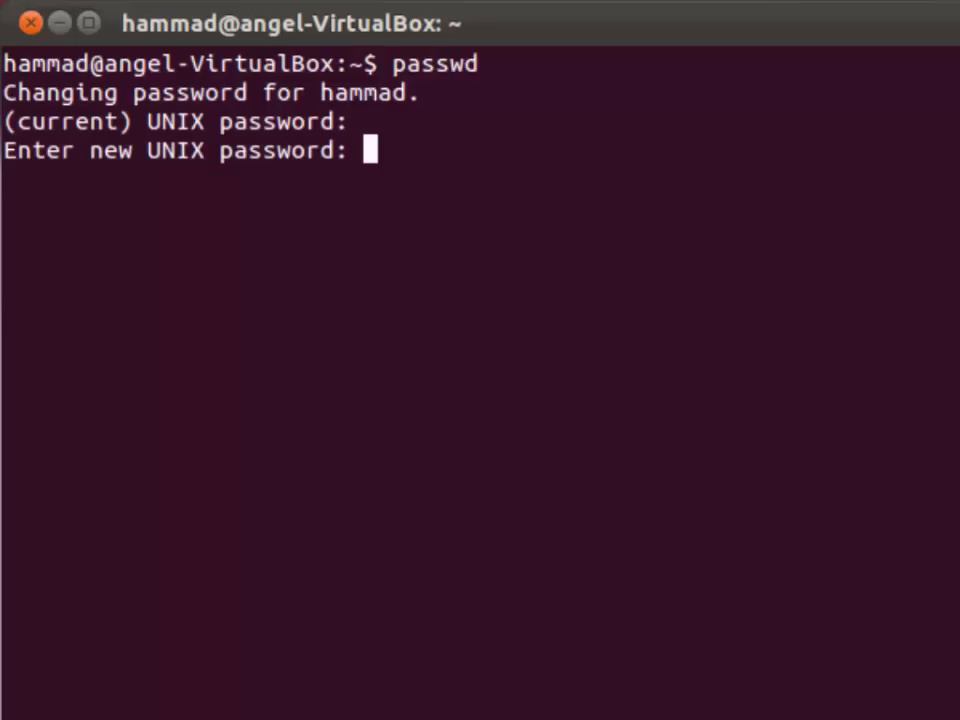
{"action": "key", "text": "Return"}
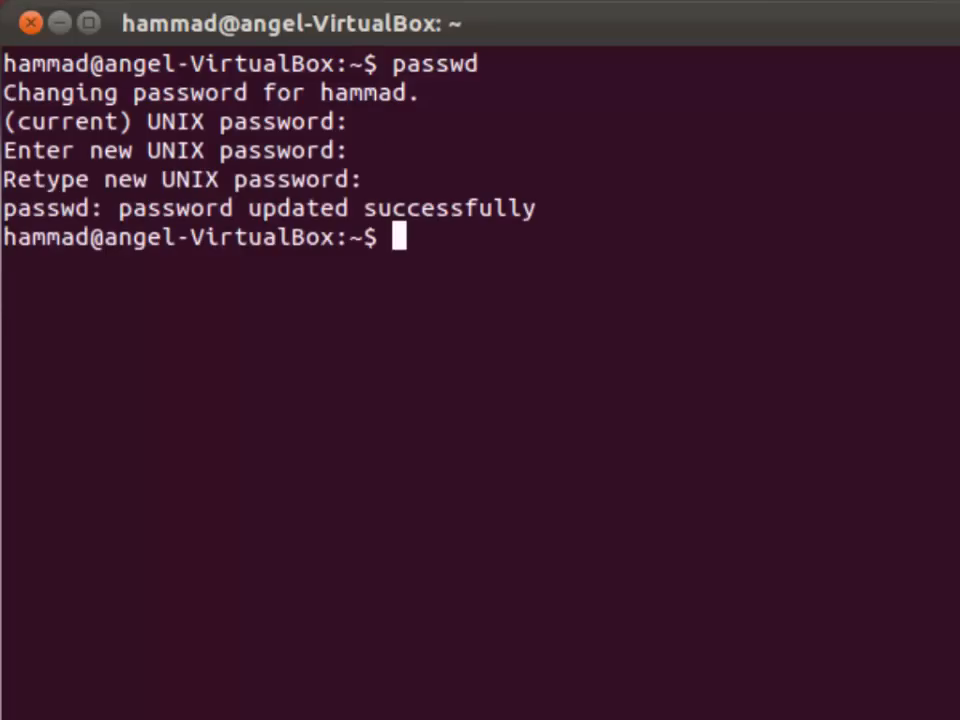
{"action": "mouse_move", "coordinate": [540, 247]}
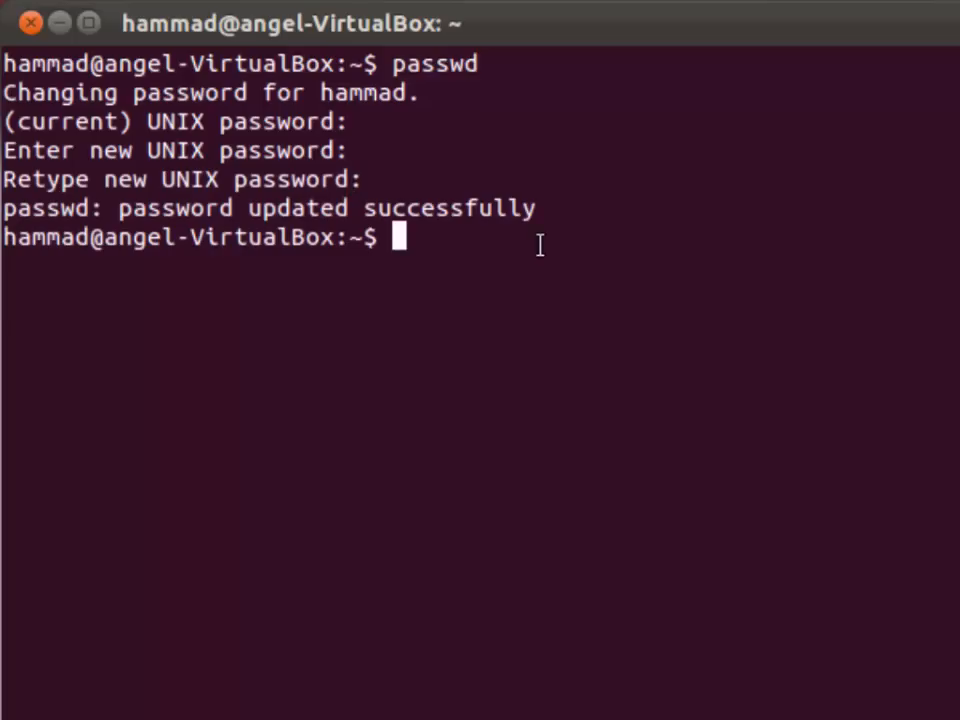
{"action": "mouse_move", "coordinate": [474, 272]}
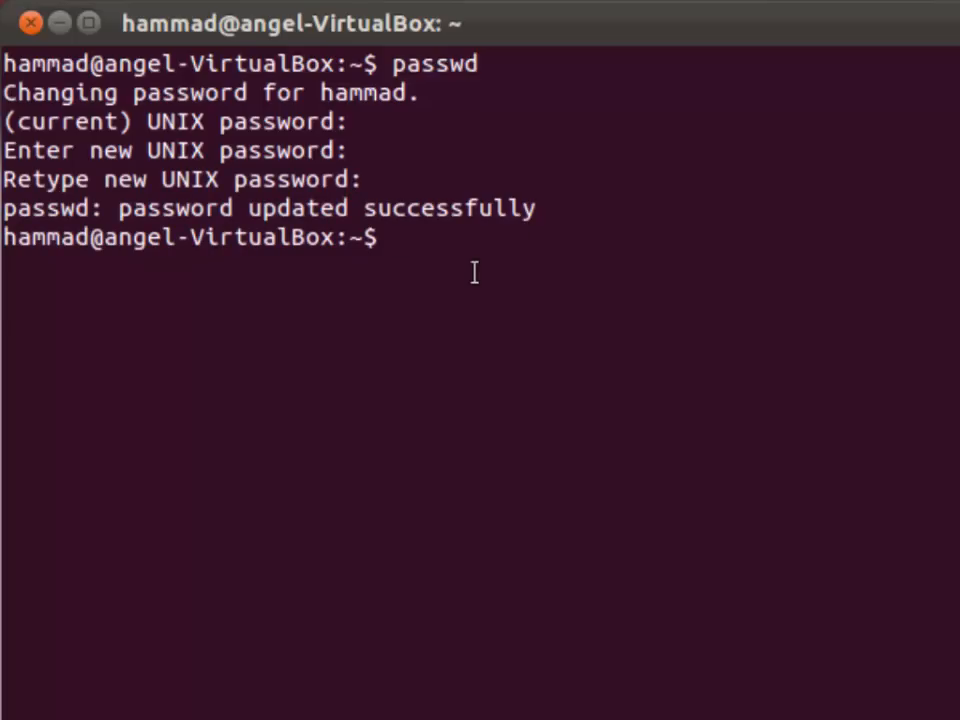